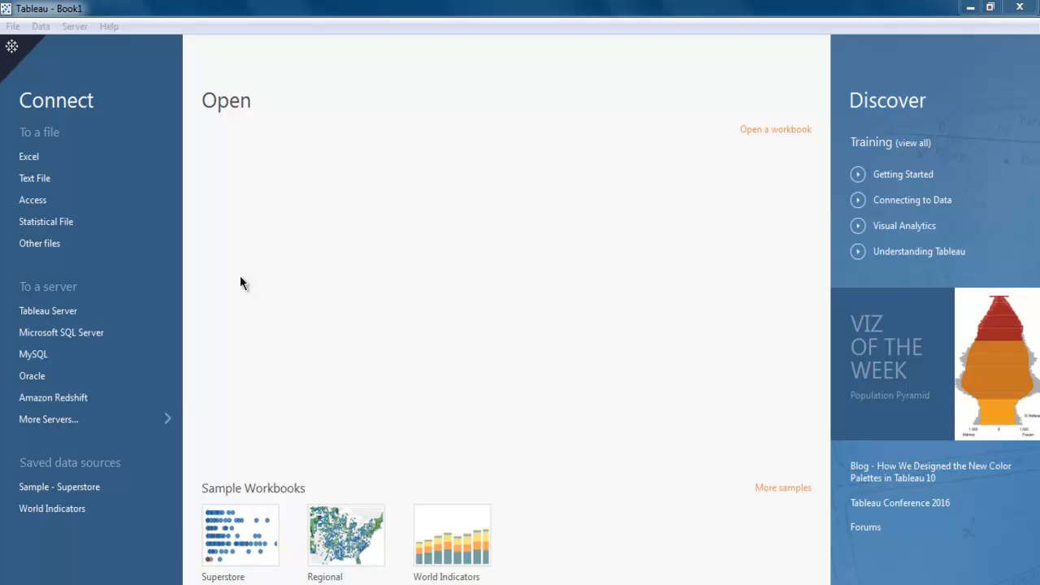
{"action": "mouse_move", "coordinate": [168, 469]}
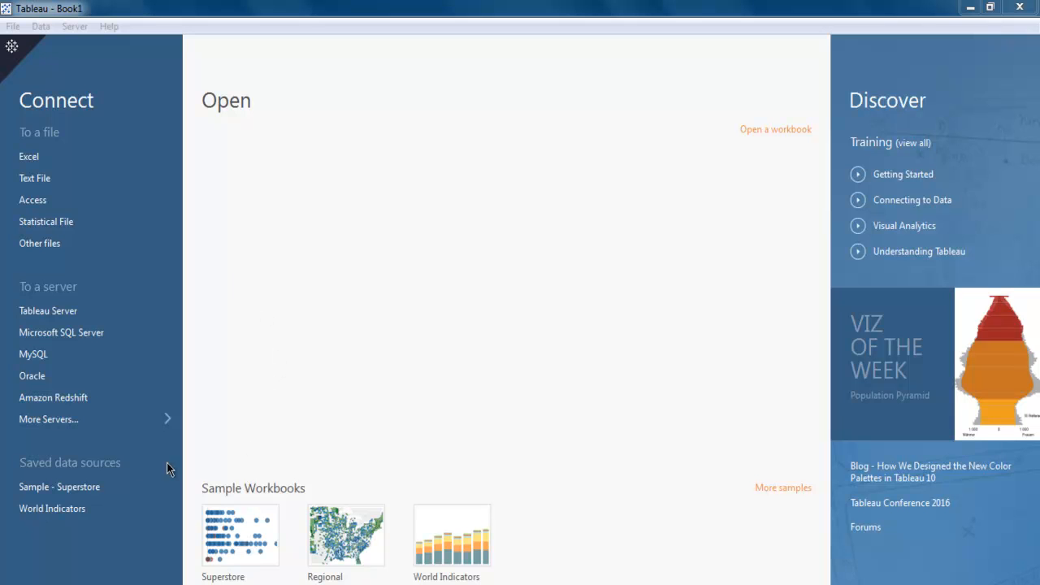
{"action": "mouse_move", "coordinate": [77, 490]}
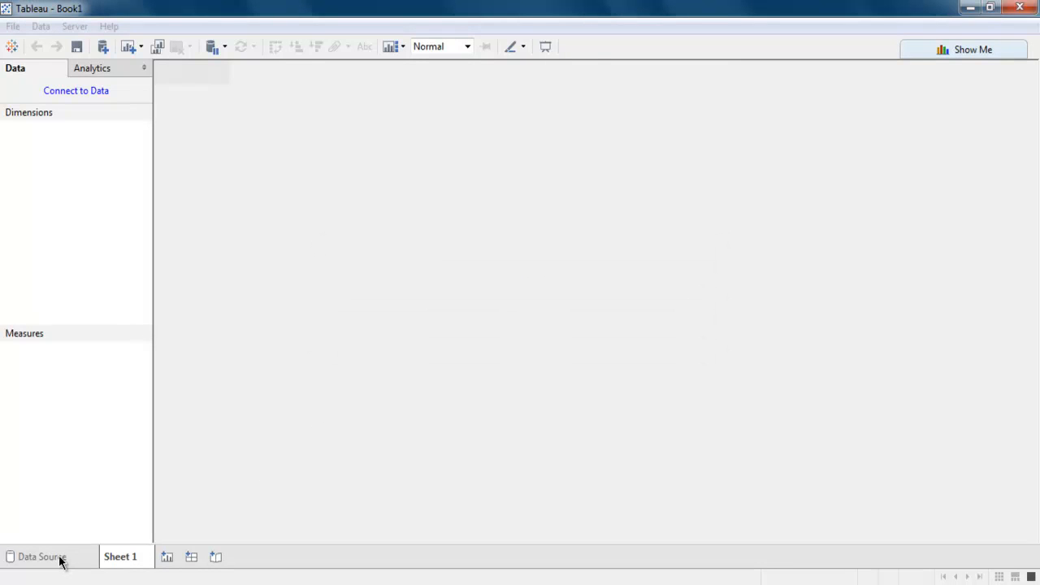
Step: Connect the workbook to the Sample - Superstore data source
{"action": "left_click", "coordinate": [120, 557]}
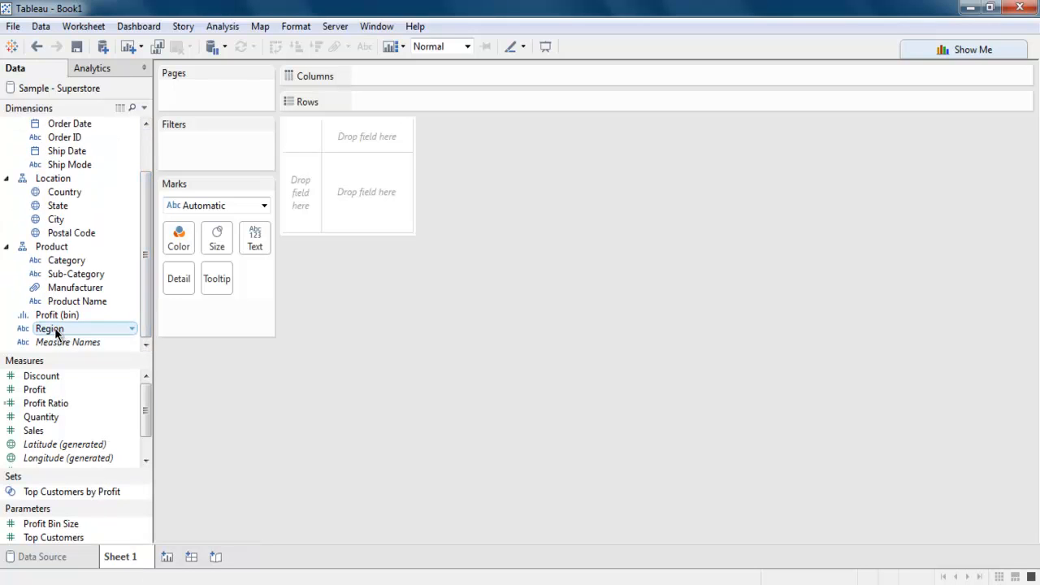
Step: Drag the Region field into Sheet 1's empty view to start the bar chart
{"action": "left_click_drag", "start_coordinate": [48, 328], "coordinate": [366, 192]}
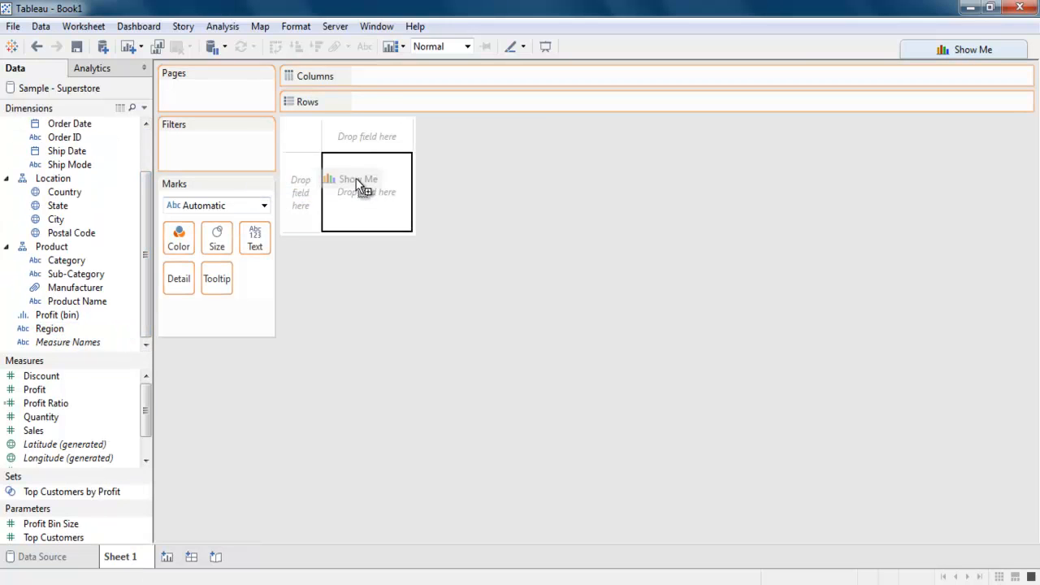
{"action": "mouse_move", "coordinate": [315, 172]}
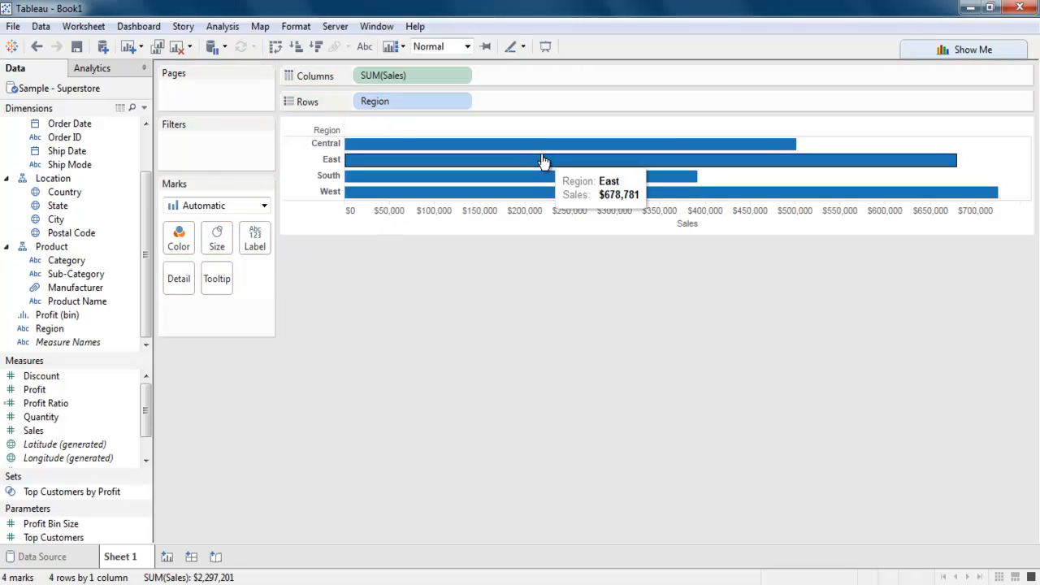
{"action": "mouse_move", "coordinate": [331, 123]}
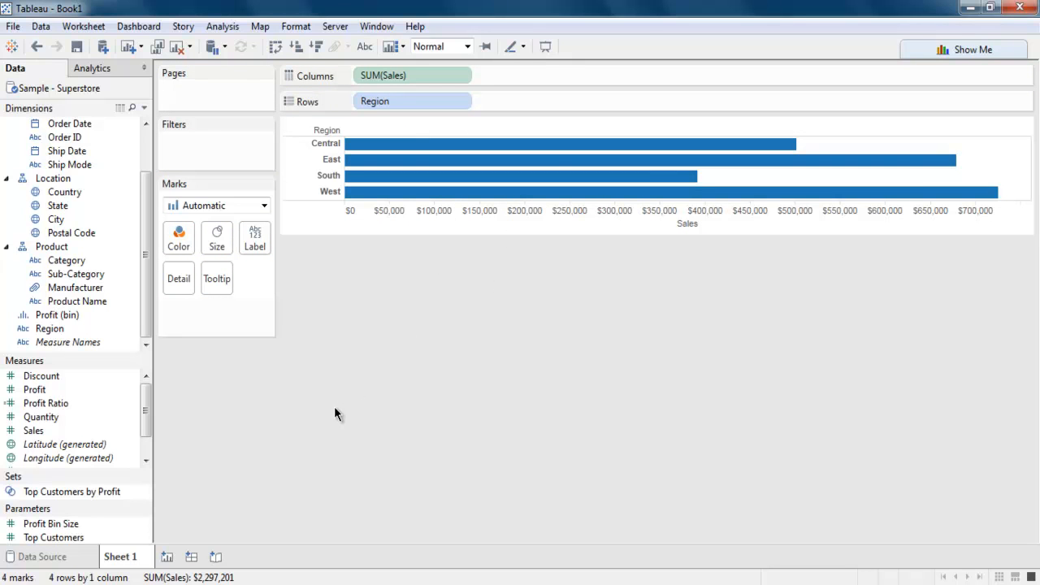
{"action": "mouse_move", "coordinate": [126, 554]}
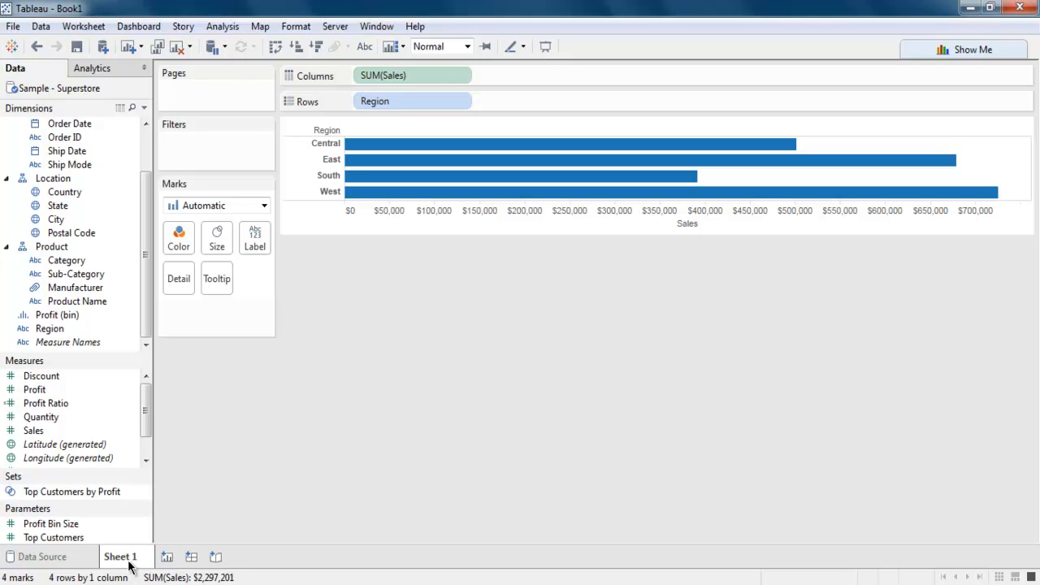
Step: Add blank worksheets Sheet 2 and Sheet 3 after dismissing Sheet 1's tab menu
{"action": "right_click", "coordinate": [126, 556]}
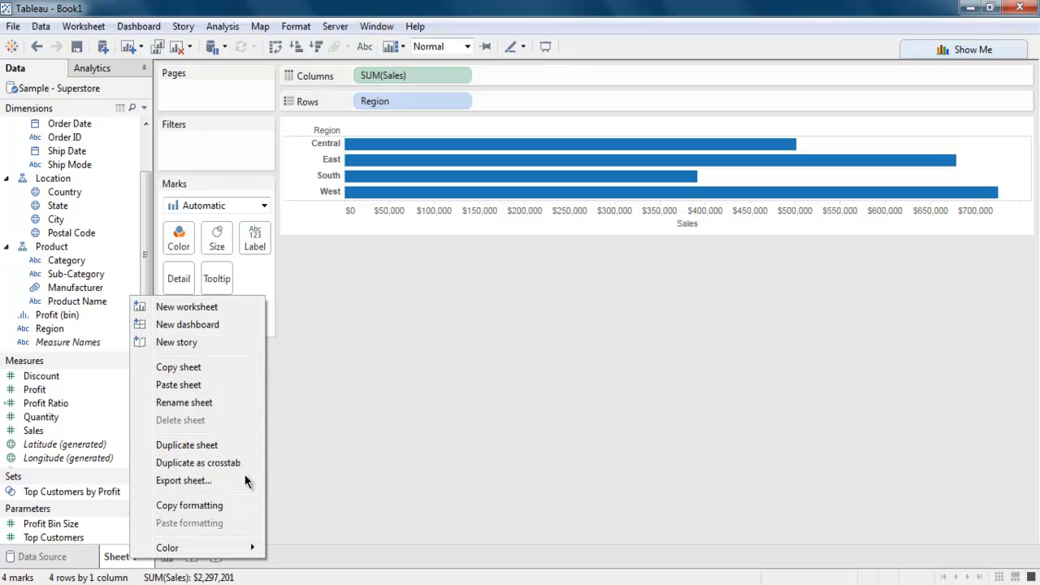
{"action": "mouse_move", "coordinate": [201, 312]}
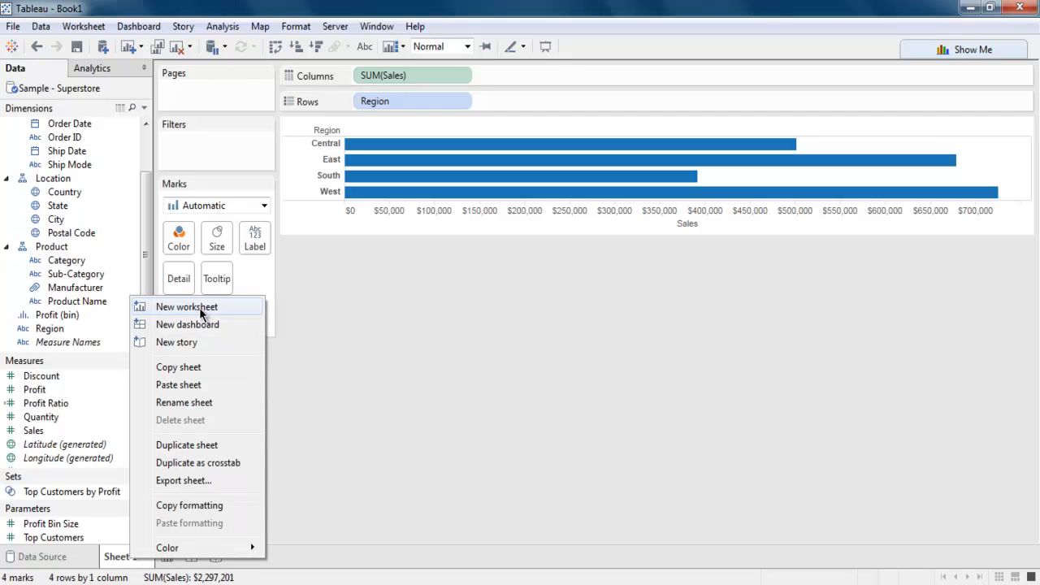
{"action": "left_click", "coordinate": [359, 569]}
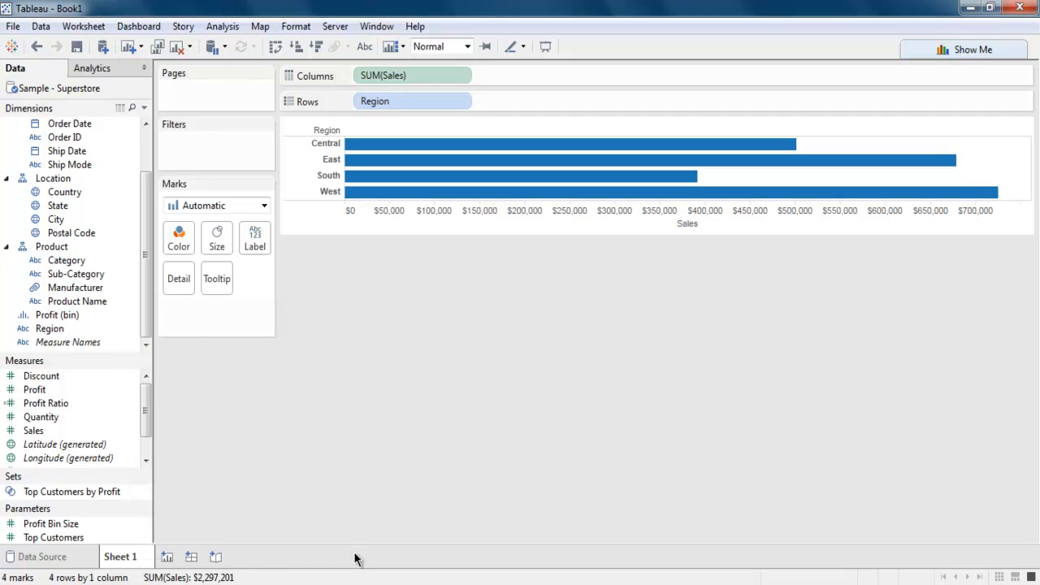
{"action": "mouse_move", "coordinate": [166, 557]}
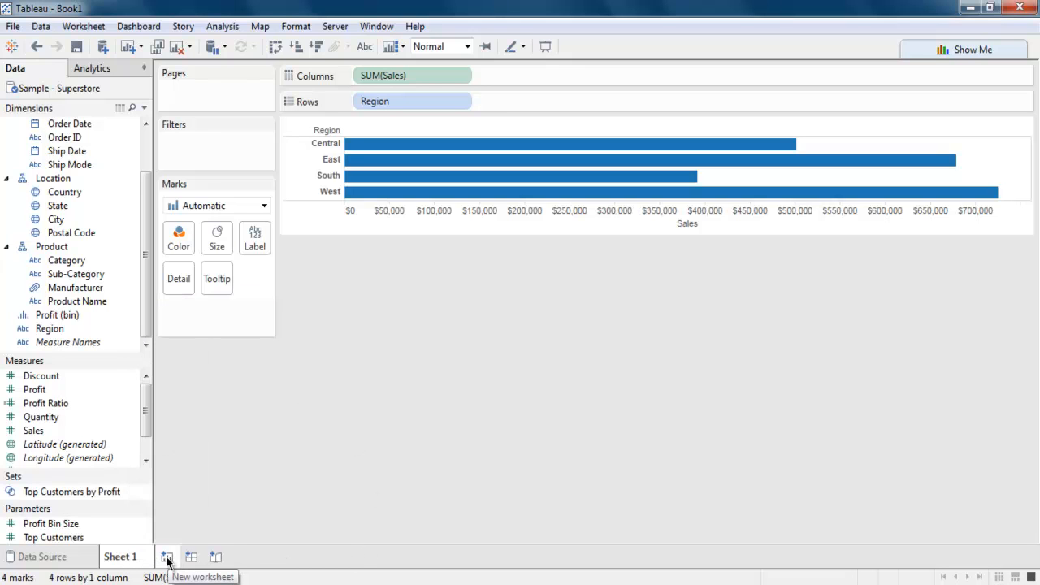
{"action": "mouse_move", "coordinate": [217, 556]}
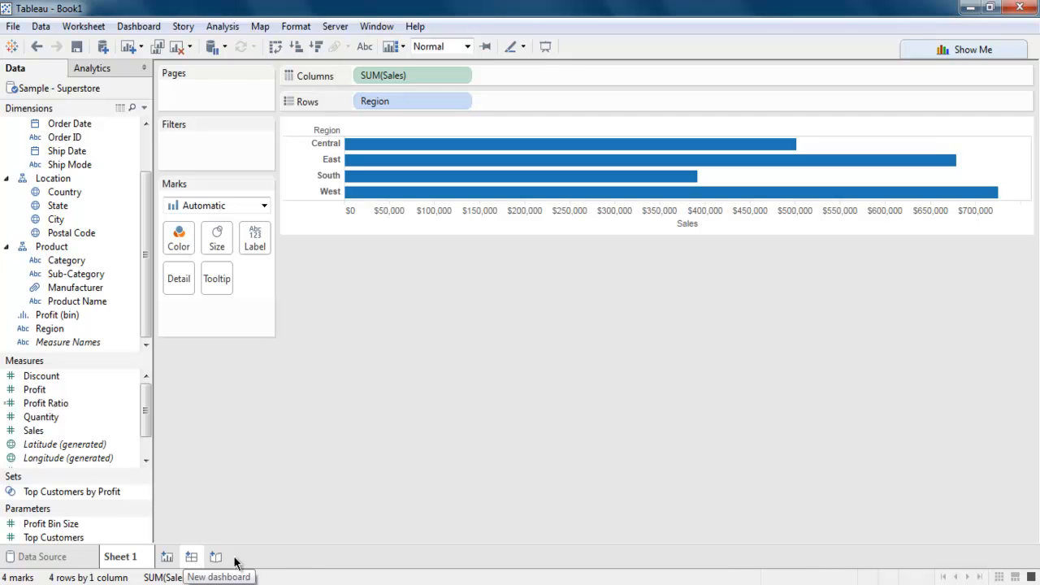
{"action": "mouse_move", "coordinate": [218, 555]}
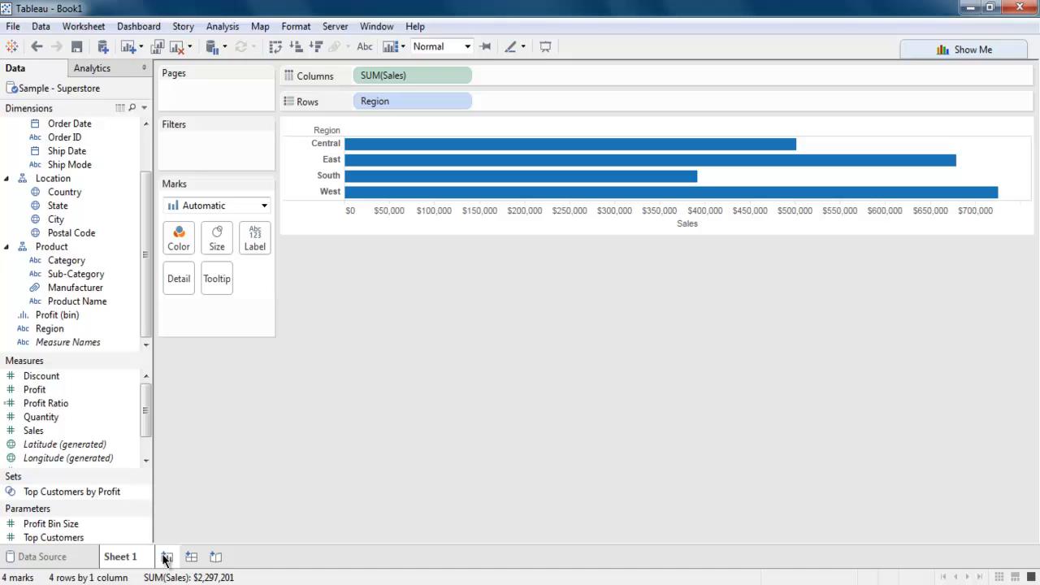
{"action": "left_click", "coordinate": [164, 555]}
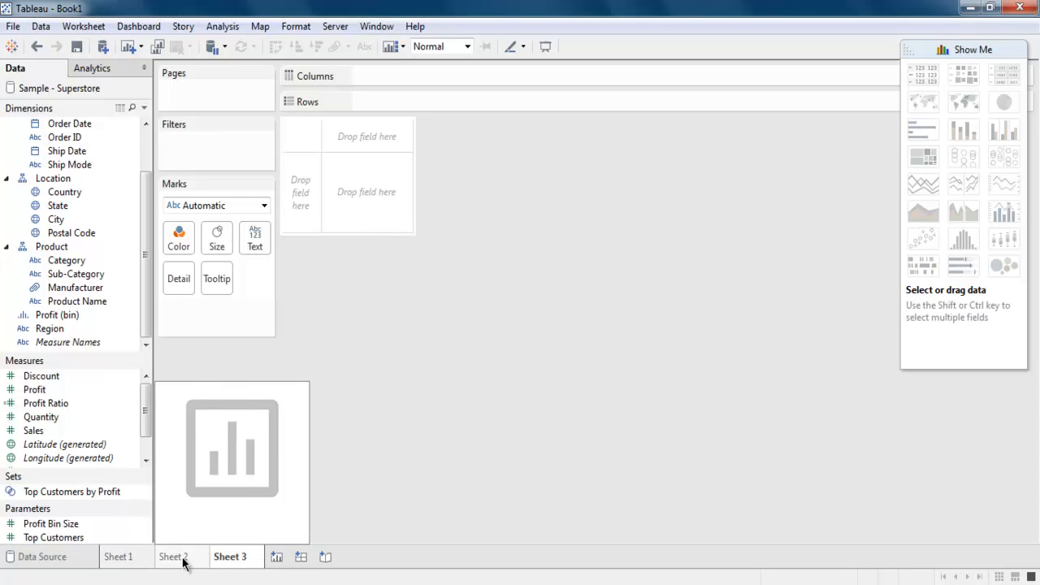
Step: Order the tabs Sheet 1, Sheet 3, Sheet 2 and reopen Sheet 1's bar chart
{"action": "left_click", "coordinate": [231, 556]}
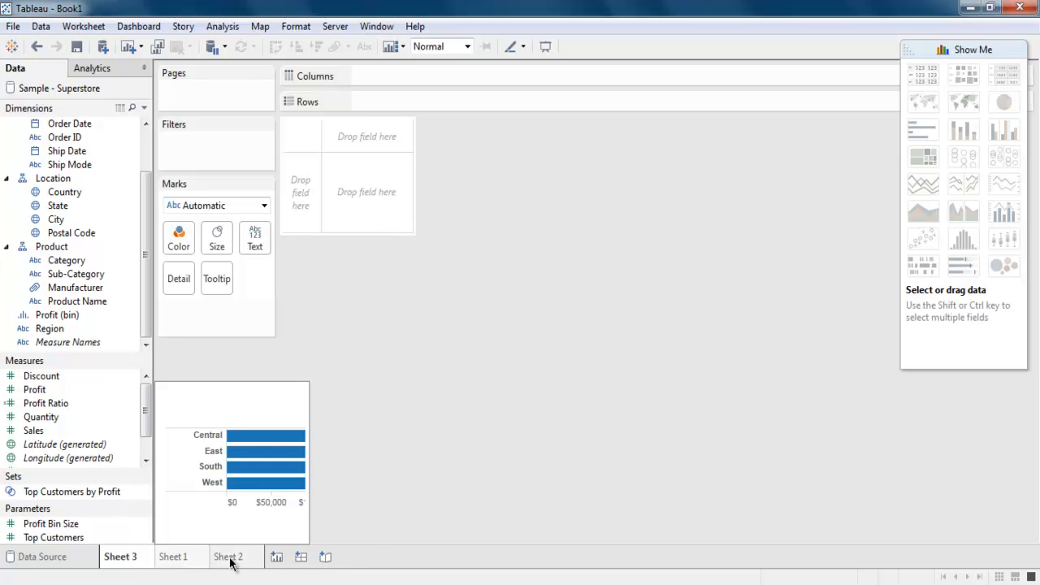
{"action": "mouse_move", "coordinate": [192, 566]}
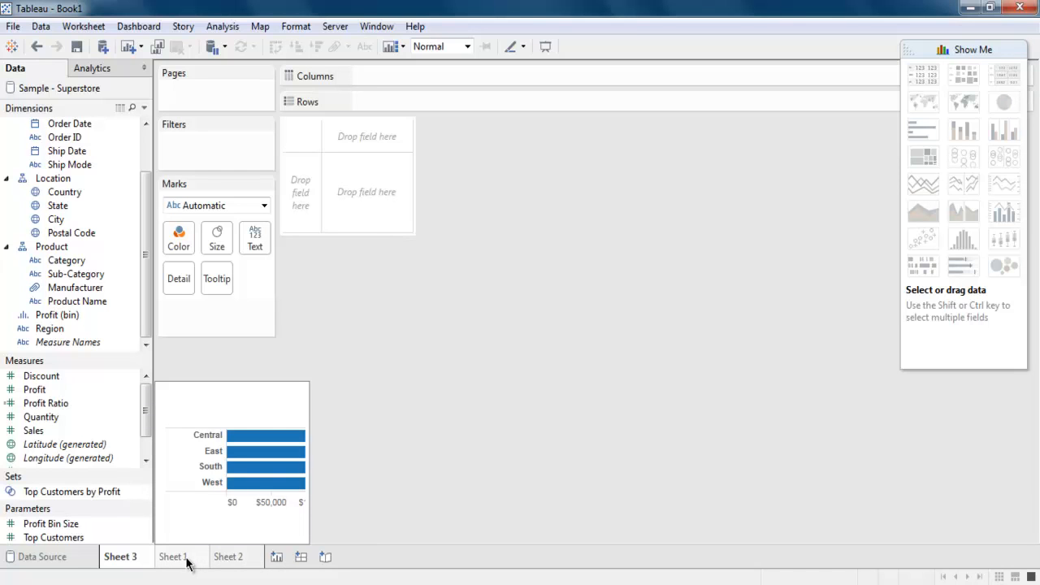
{"action": "left_click", "coordinate": [174, 557]}
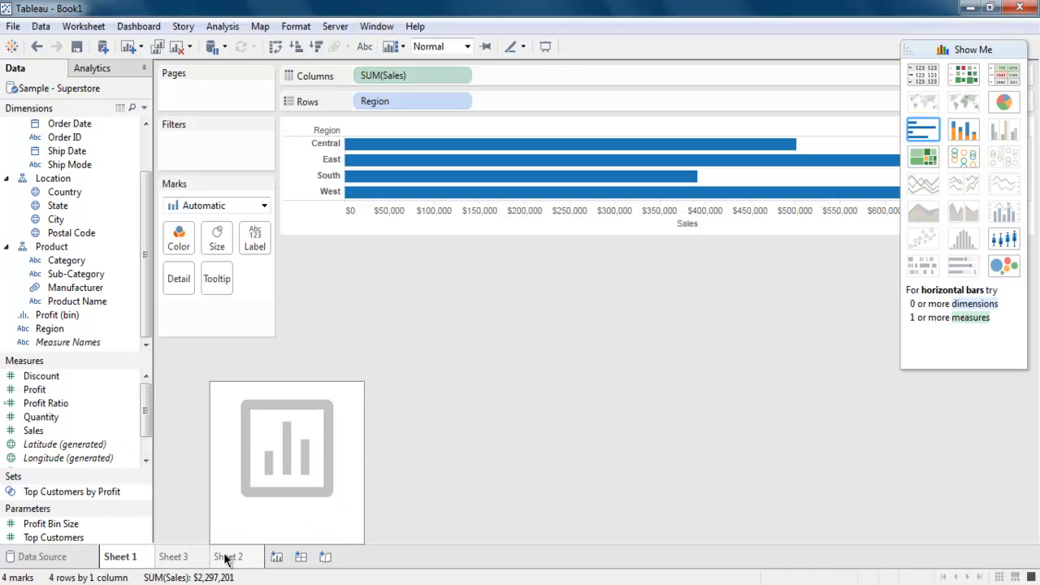
Step: Rename sheets to Analysis and Projection, then move Analysis ahead of Chart
{"action": "right_click", "coordinate": [126, 556]}
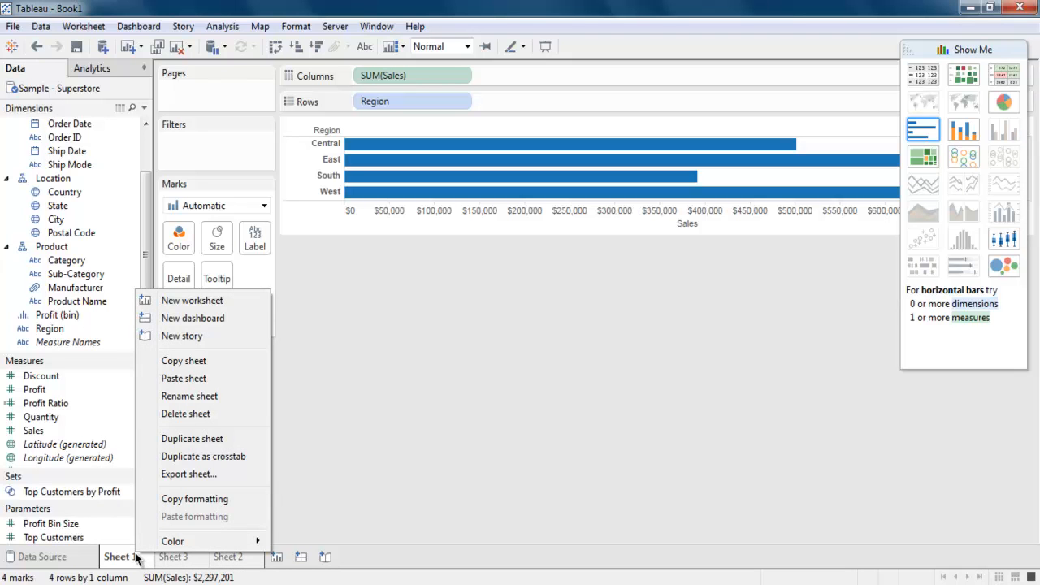
{"action": "mouse_move", "coordinate": [151, 429]}
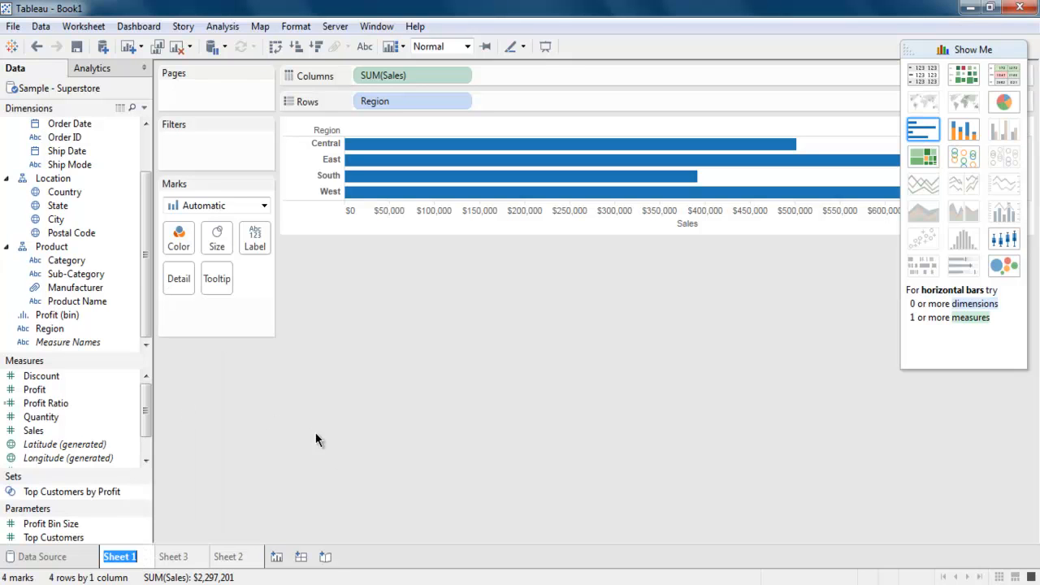
{"action": "mouse_move", "coordinate": [160, 550]}
{"action": "type", "text": "Chart"}
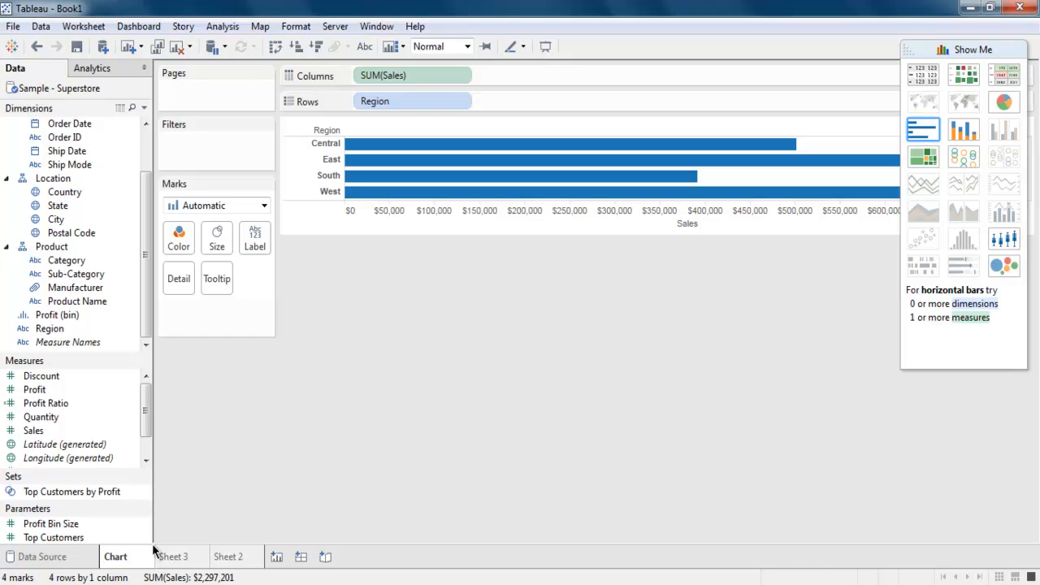
{"action": "right_click", "coordinate": [174, 556]}
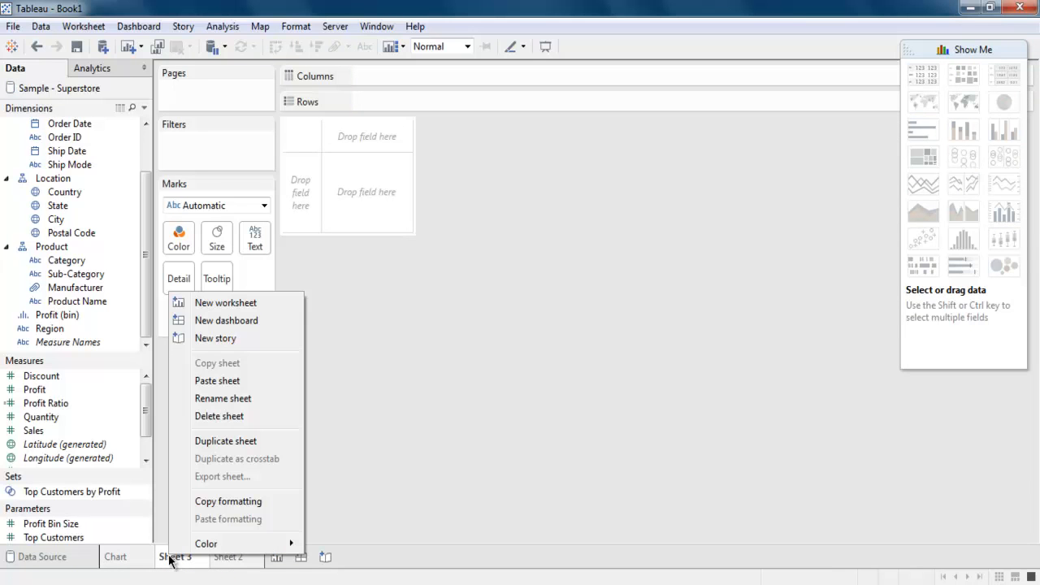
{"action": "left_click", "coordinate": [223, 398]}
{"action": "type", "text": "Analysis"}
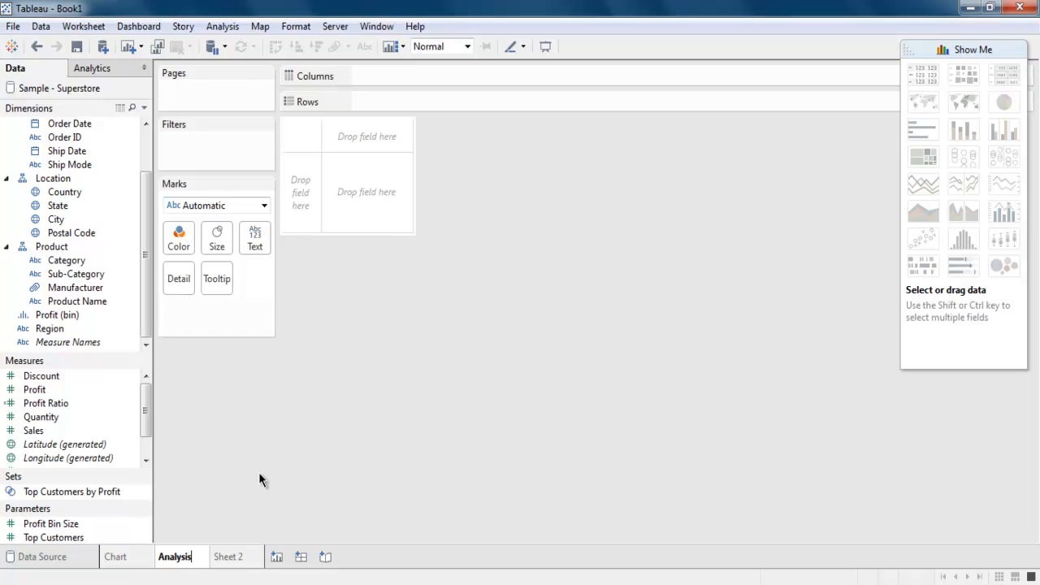
{"action": "left_click", "coordinate": [229, 556]}
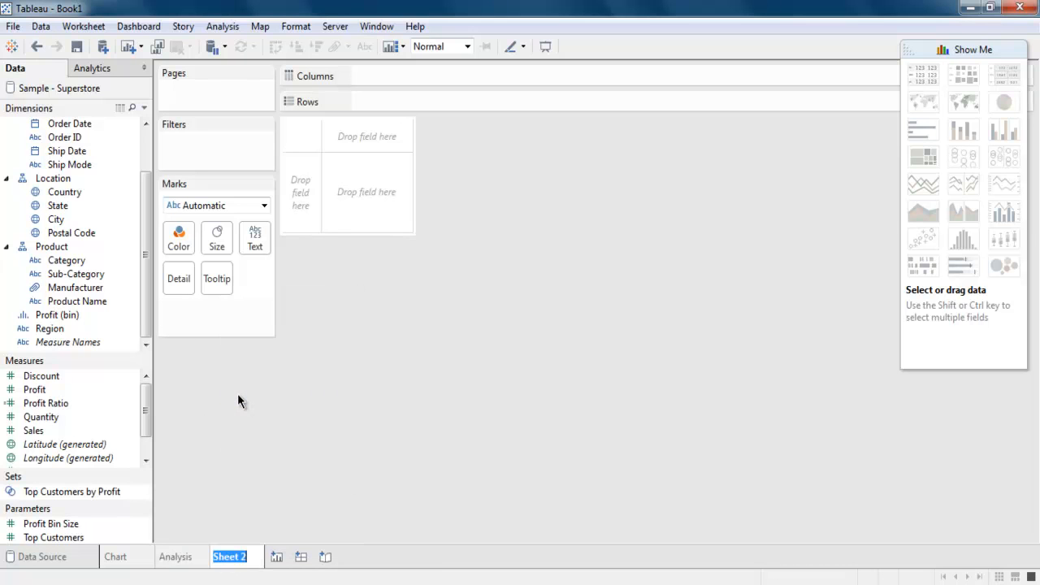
{"action": "type", "text": "Projection"}
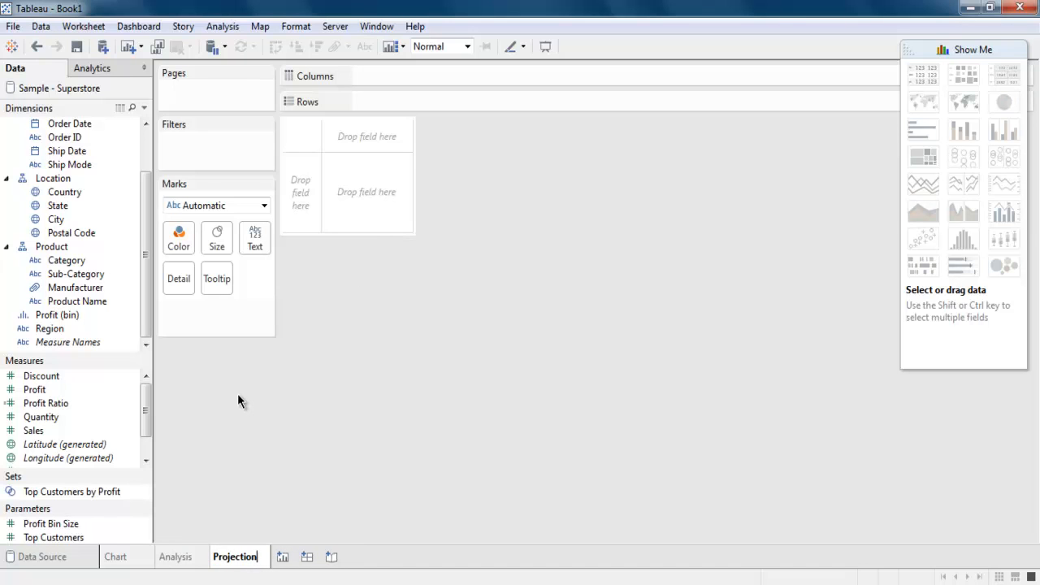
{"action": "left_click", "coordinate": [174, 557]}
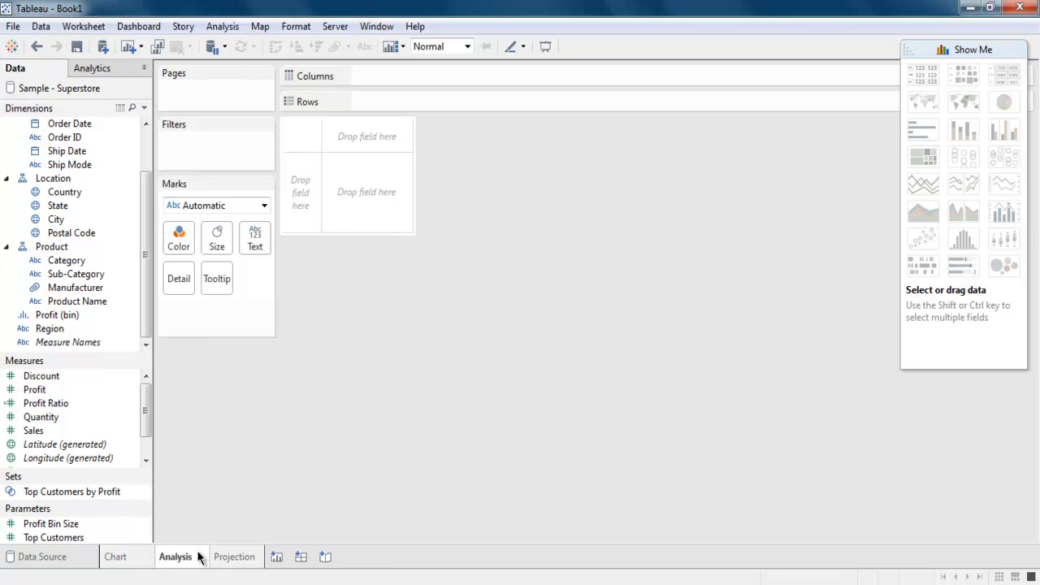
{"action": "left_click", "coordinate": [924, 128]}
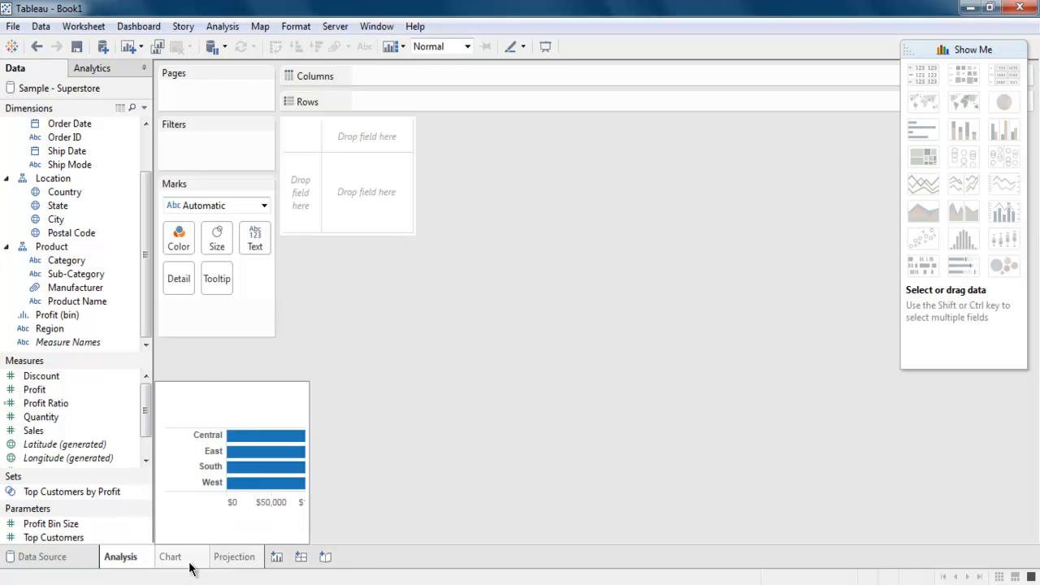
Step: Delete the Projection sheet and open Chart's Sales-by-Region bar chart
{"action": "left_click", "coordinate": [234, 557]}
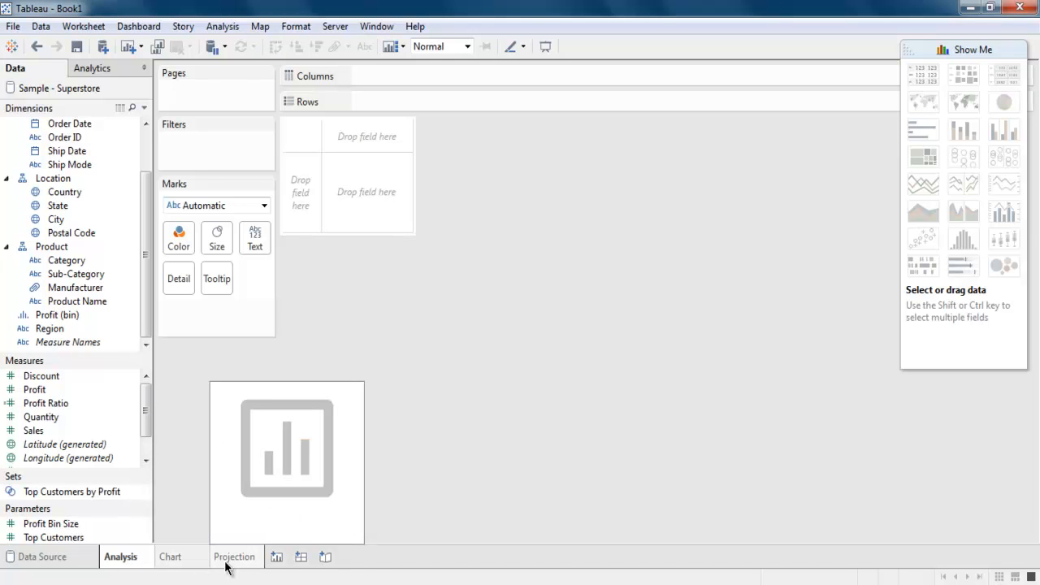
{"action": "right_click", "coordinate": [234, 557]}
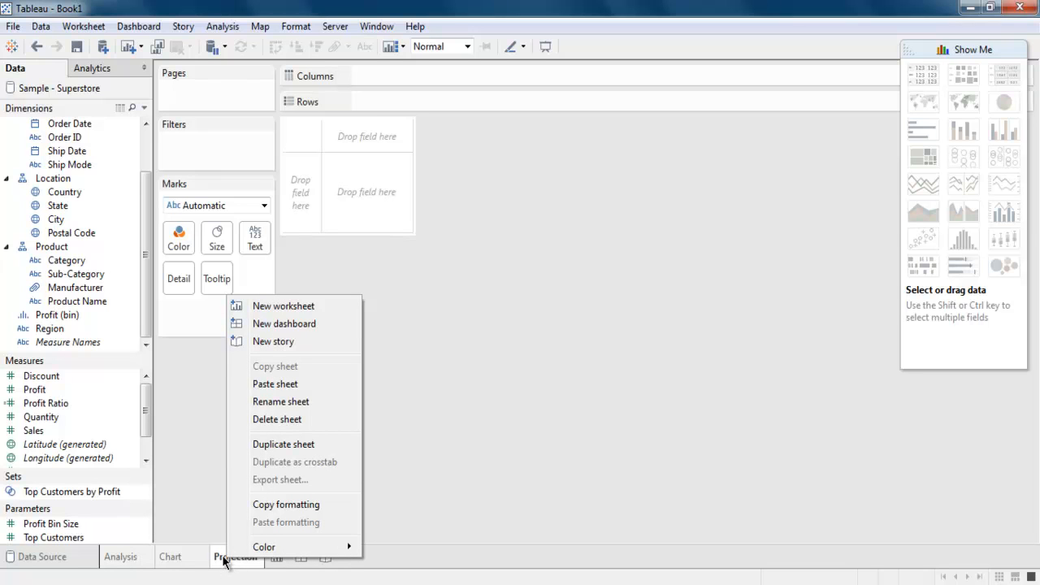
{"action": "mouse_move", "coordinate": [277, 419]}
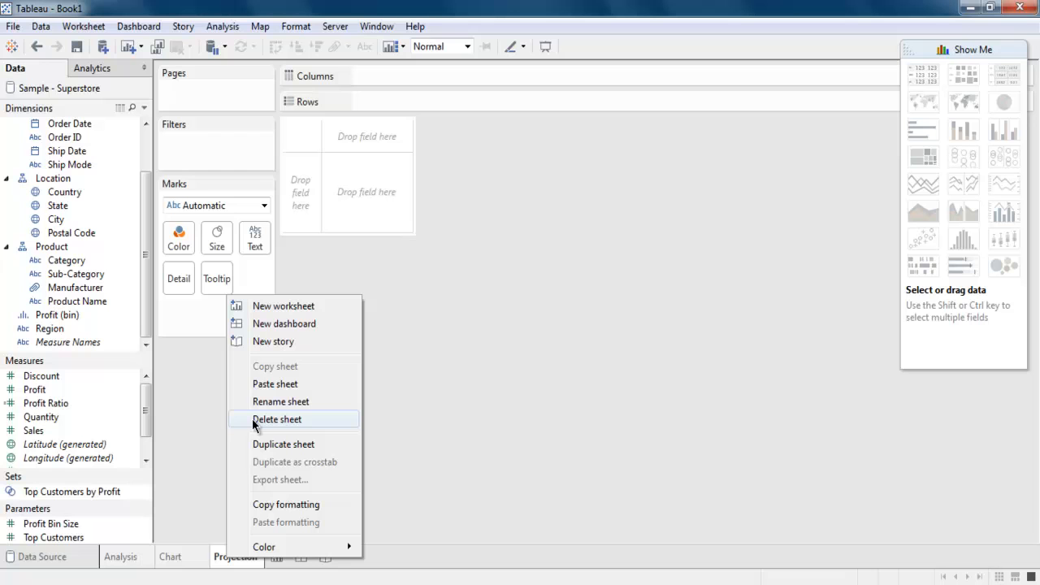
{"action": "mouse_move", "coordinate": [258, 428]}
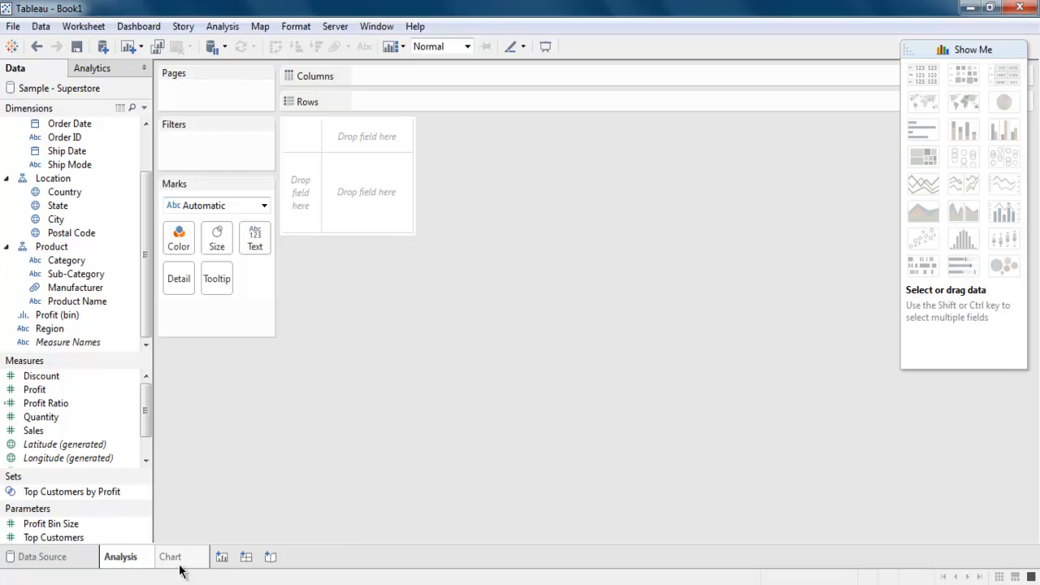
{"action": "mouse_move", "coordinate": [296, 447]}
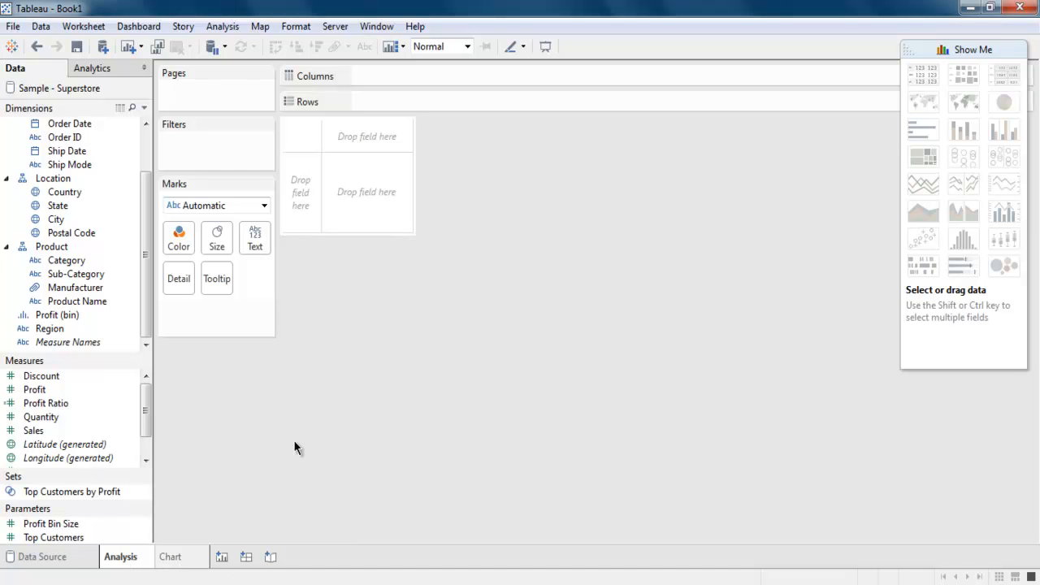
{"action": "mouse_move", "coordinate": [402, 514]}
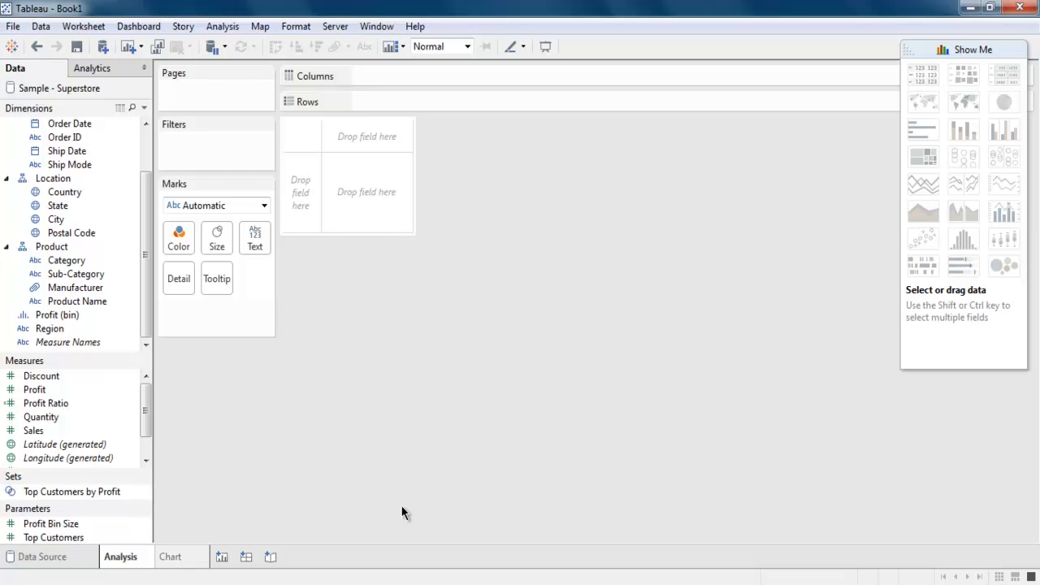
{"action": "mouse_move", "coordinate": [130, 561]}
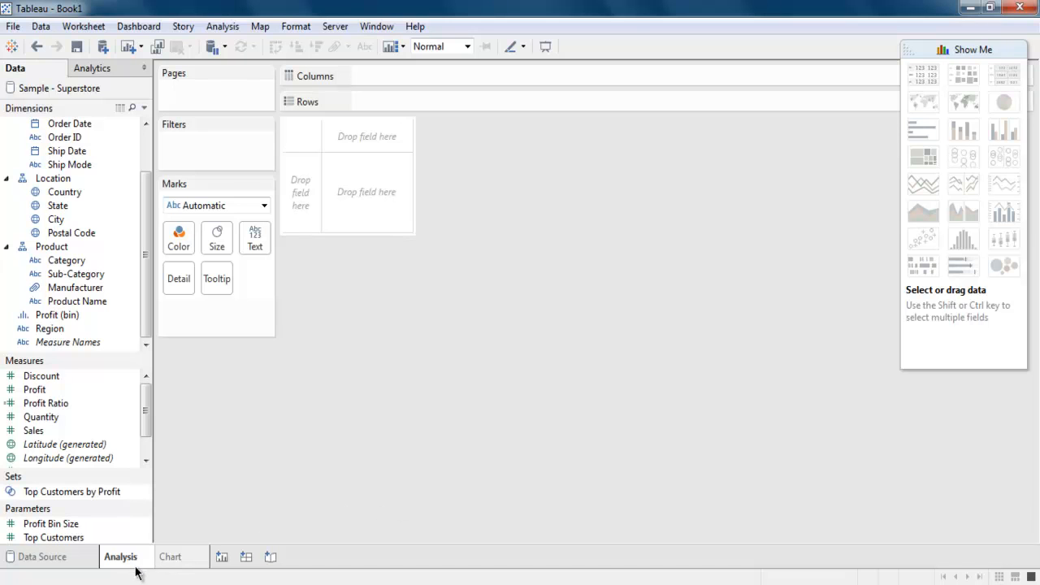
{"action": "left_click", "coordinate": [170, 556]}
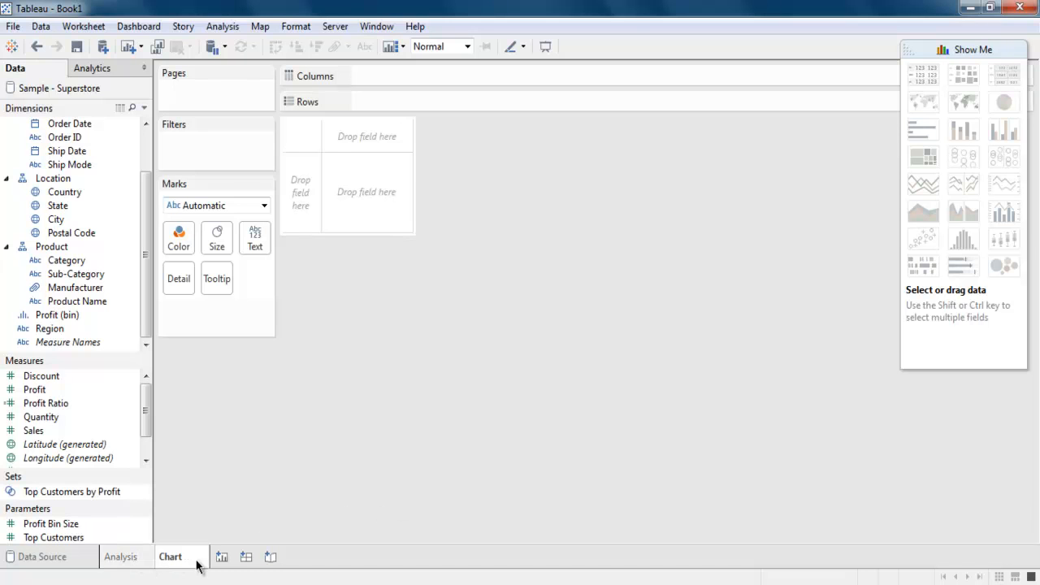
{"action": "left_click", "coordinate": [922, 128]}
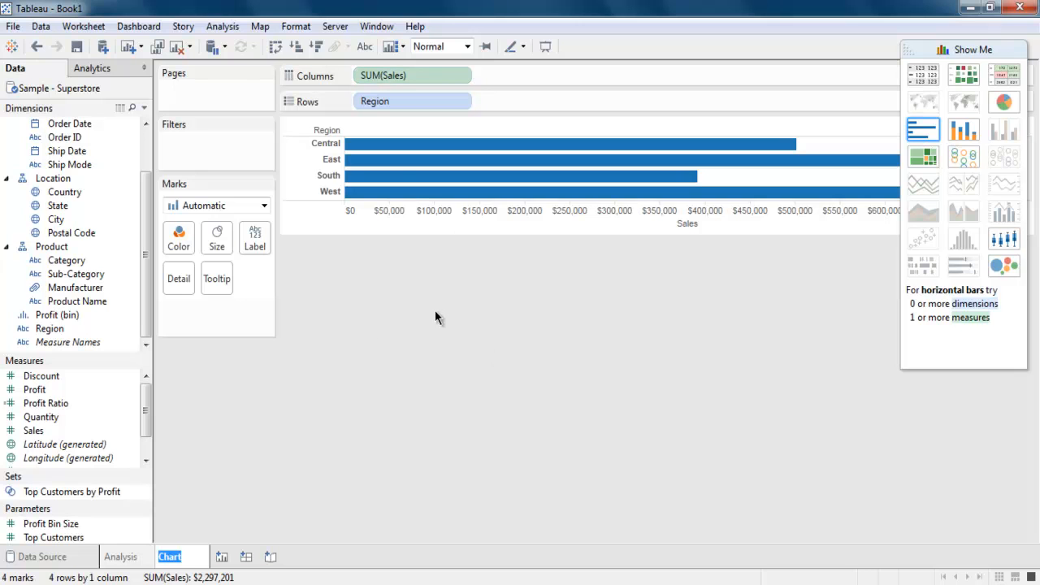
{"action": "double_click", "coordinate": [167, 556]}
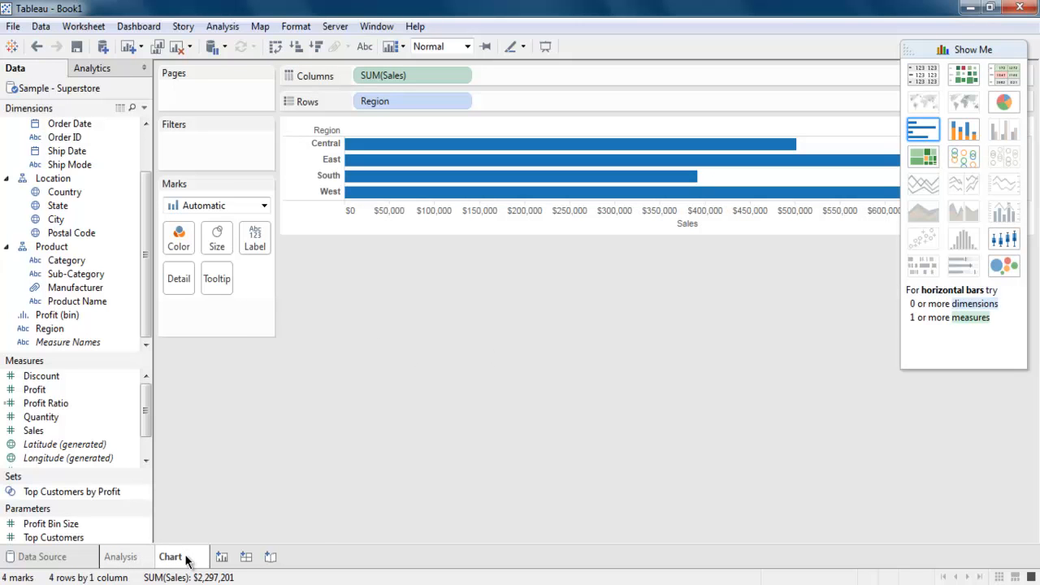
Step: Duplicate the Chart tab into Sheet 3 with the same regional sales chart
{"action": "right_click", "coordinate": [170, 557]}
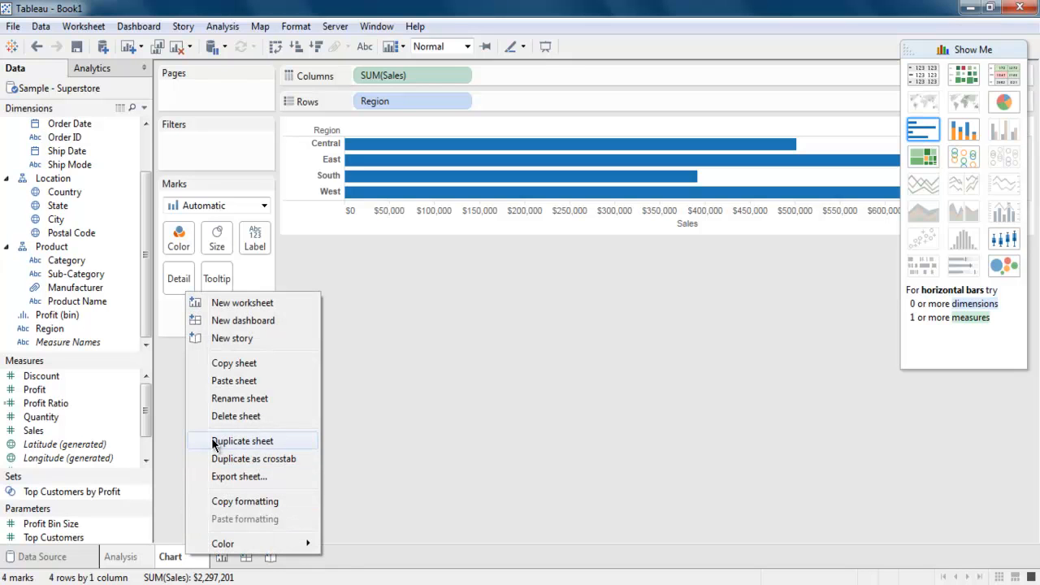
{"action": "left_click", "coordinate": [242, 441]}
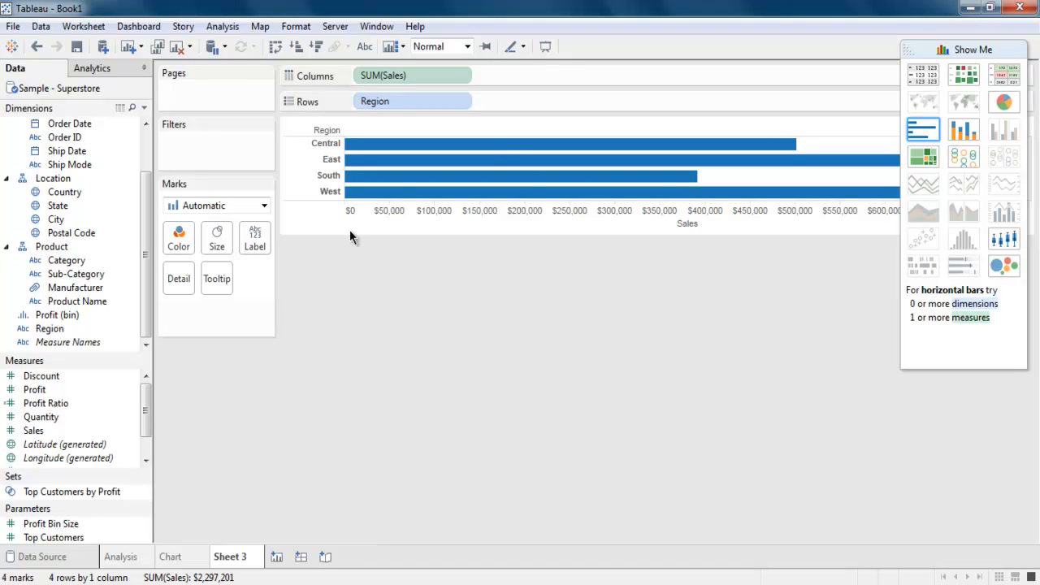
{"action": "mouse_move", "coordinate": [546, 244]}
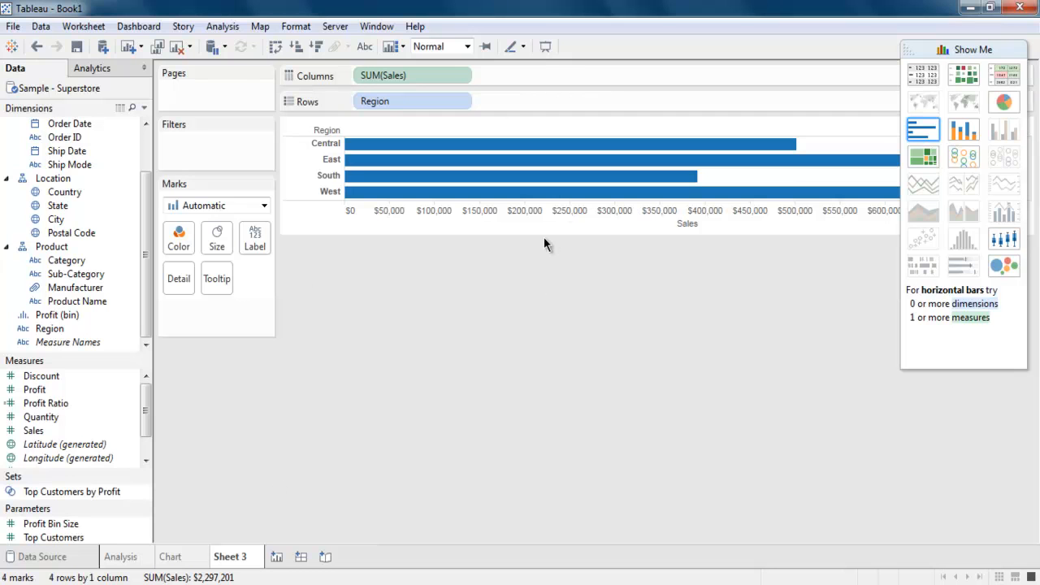
{"action": "mouse_move", "coordinate": [237, 522]}
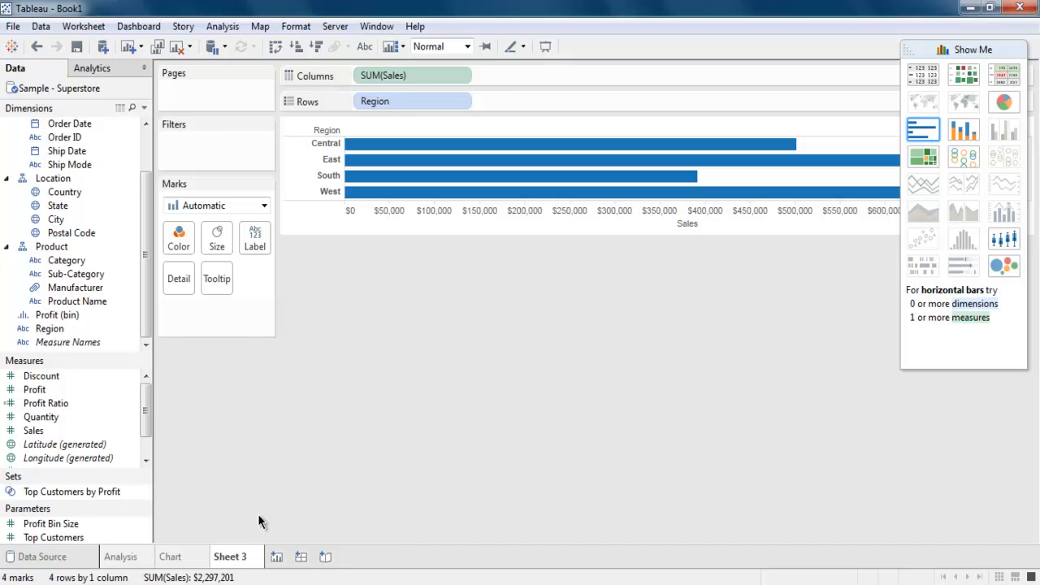
Step: Begin exporting Sheet 3 as a workbook, review file types, then cancel the export
{"action": "right_click", "coordinate": [233, 556]}
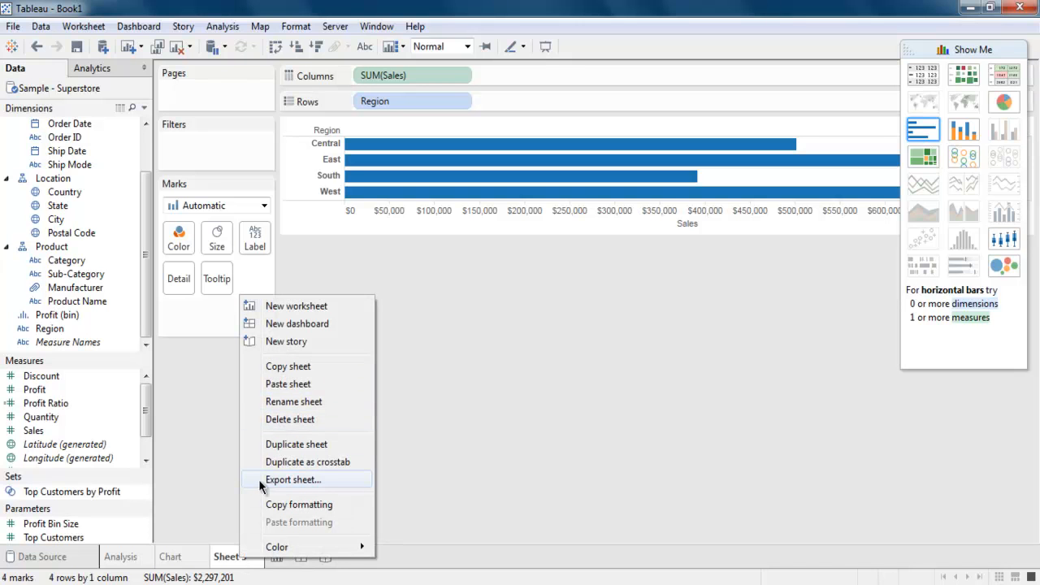
{"action": "left_click", "coordinate": [293, 479]}
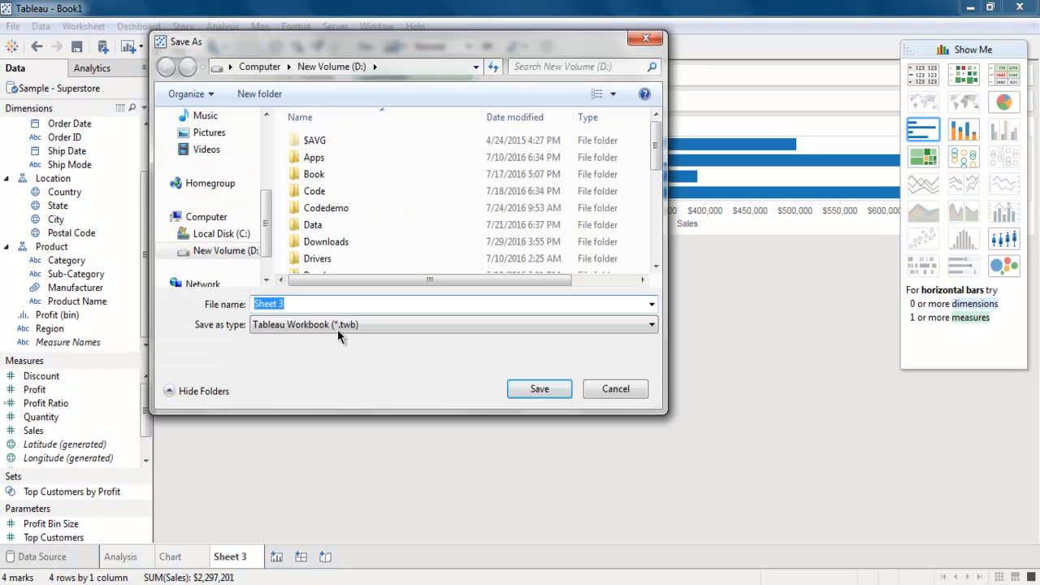
{"action": "left_click", "coordinate": [650, 325]}
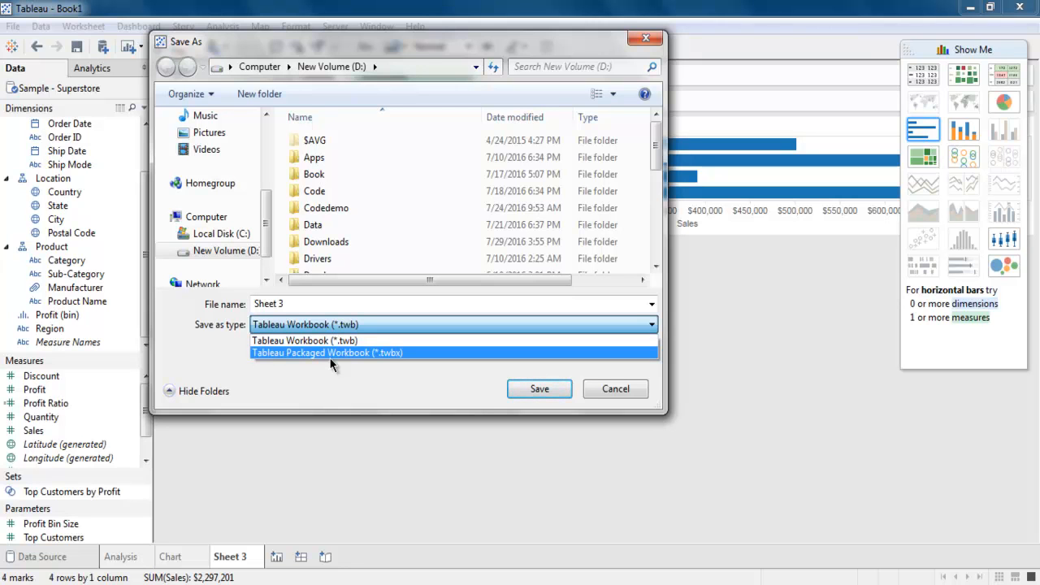
{"action": "left_click", "coordinate": [322, 340]}
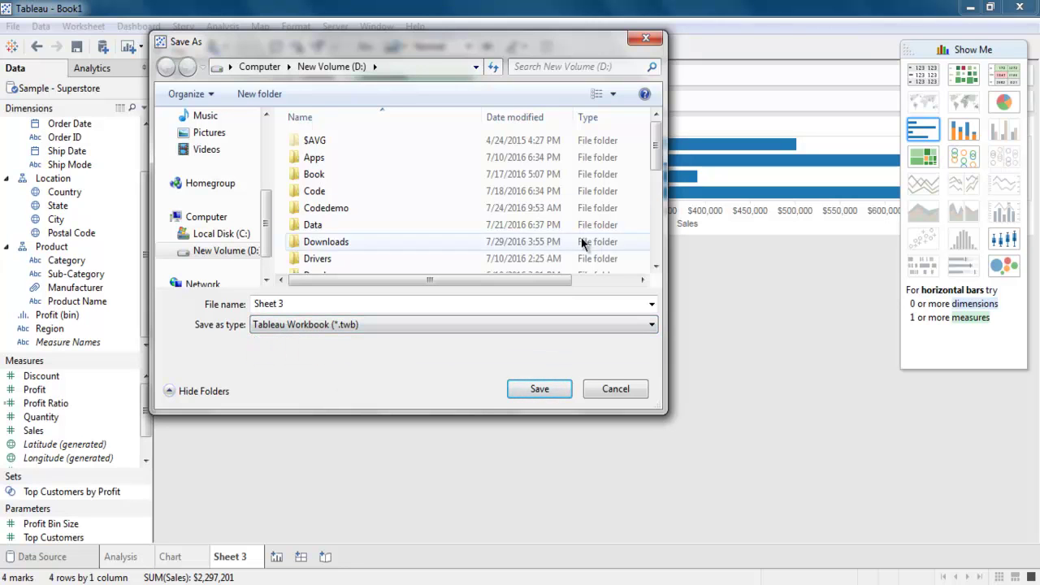
{"action": "left_click", "coordinate": [616, 388]}
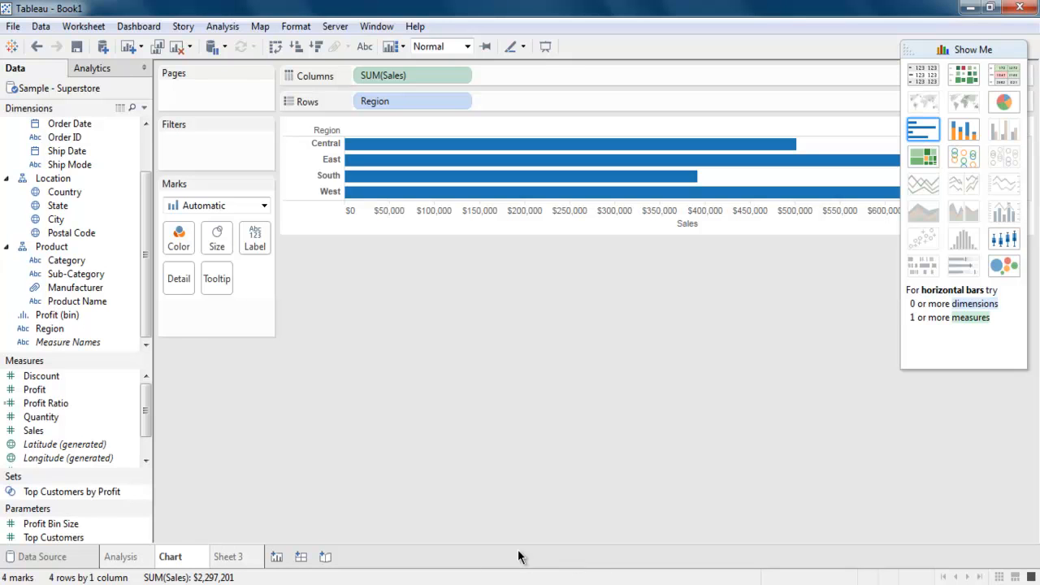
{"action": "right_click", "coordinate": [171, 557]}
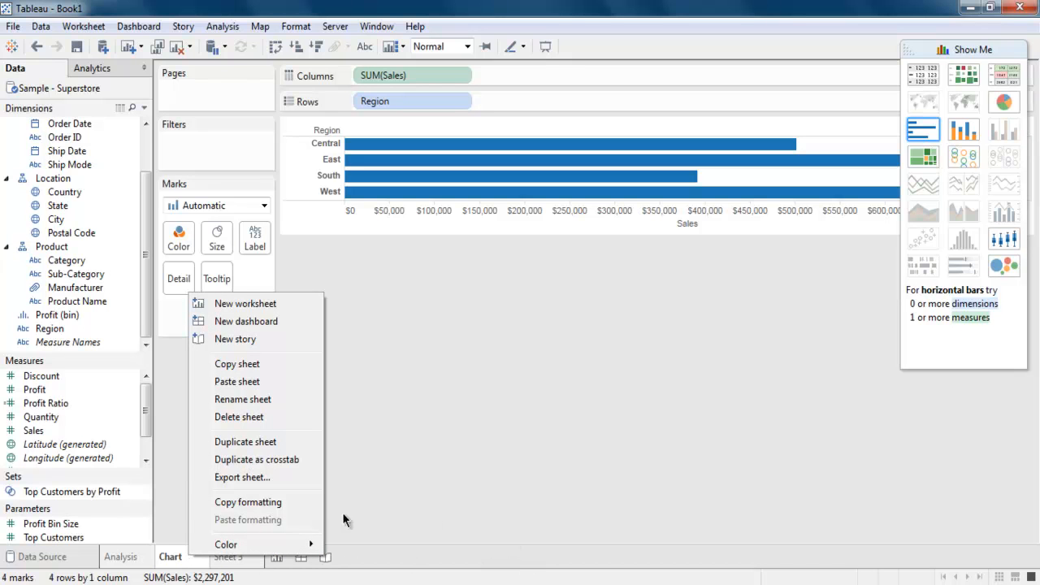
{"action": "mouse_move", "coordinate": [248, 502]}
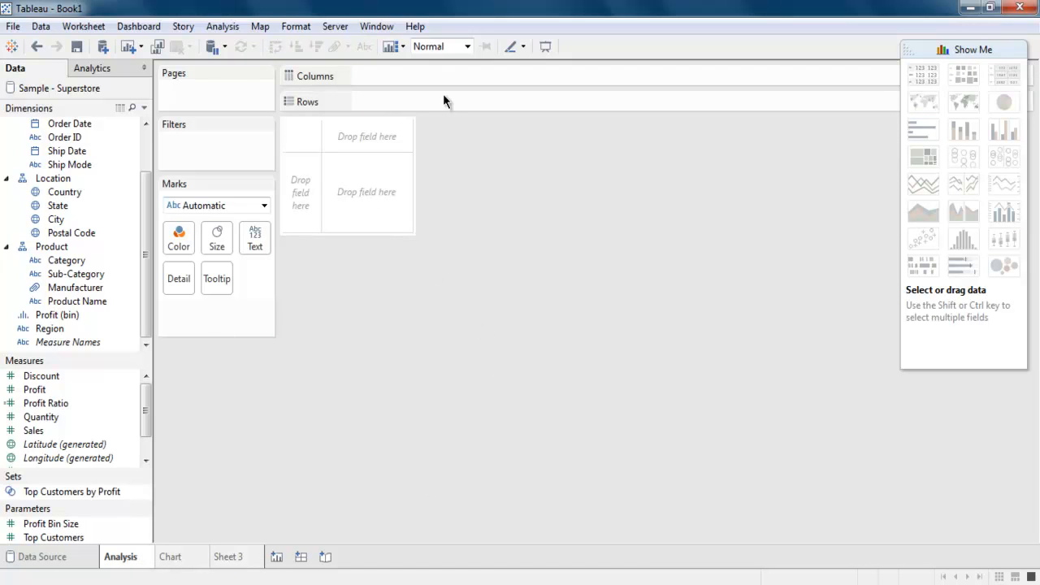
{"action": "mouse_move", "coordinate": [465, 219]}
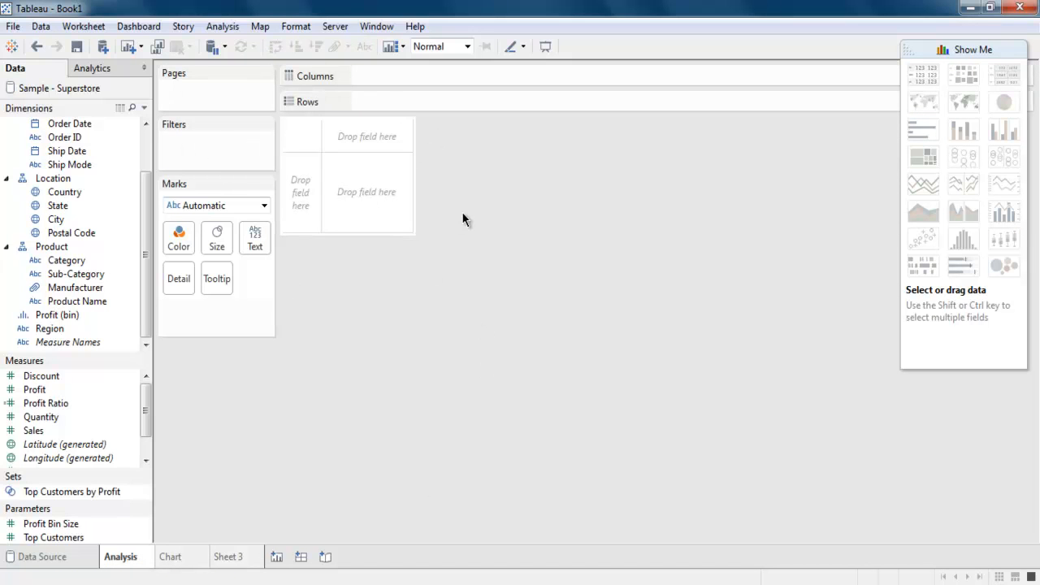
{"action": "mouse_move", "coordinate": [123, 563]}
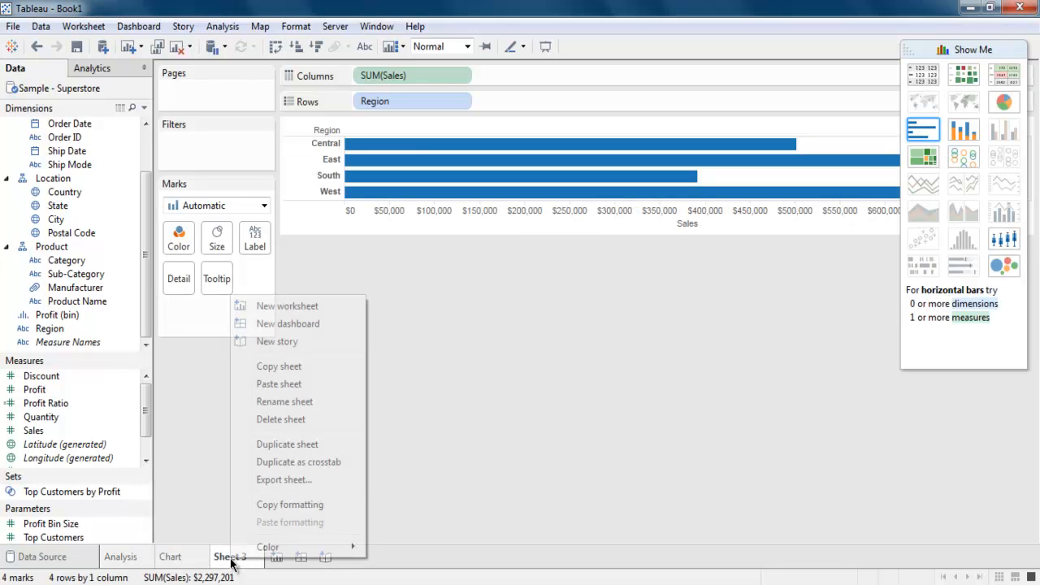
{"action": "mouse_move", "coordinate": [784, 504]}
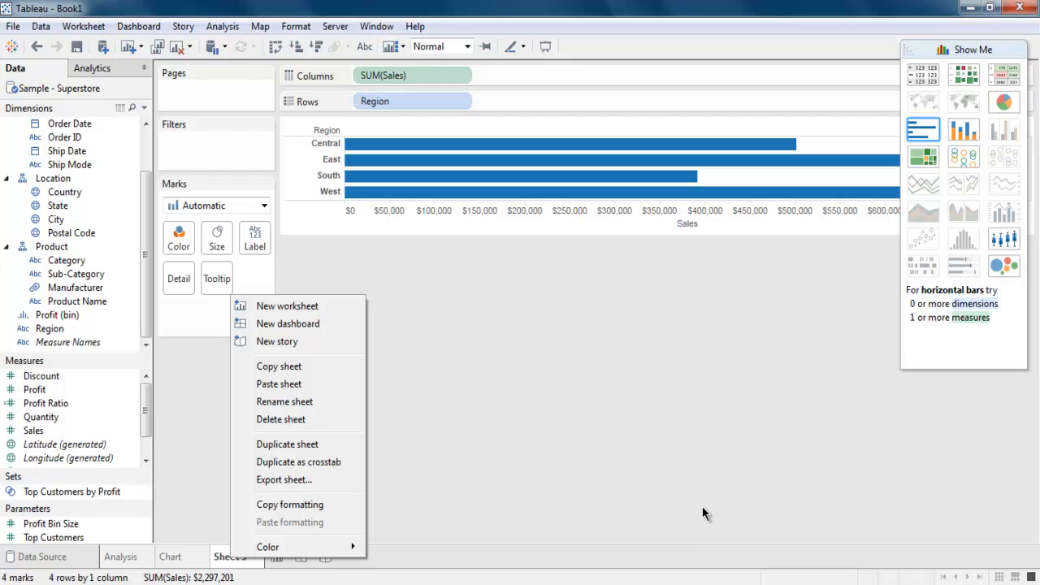
{"action": "mouse_move", "coordinate": [705, 511]}
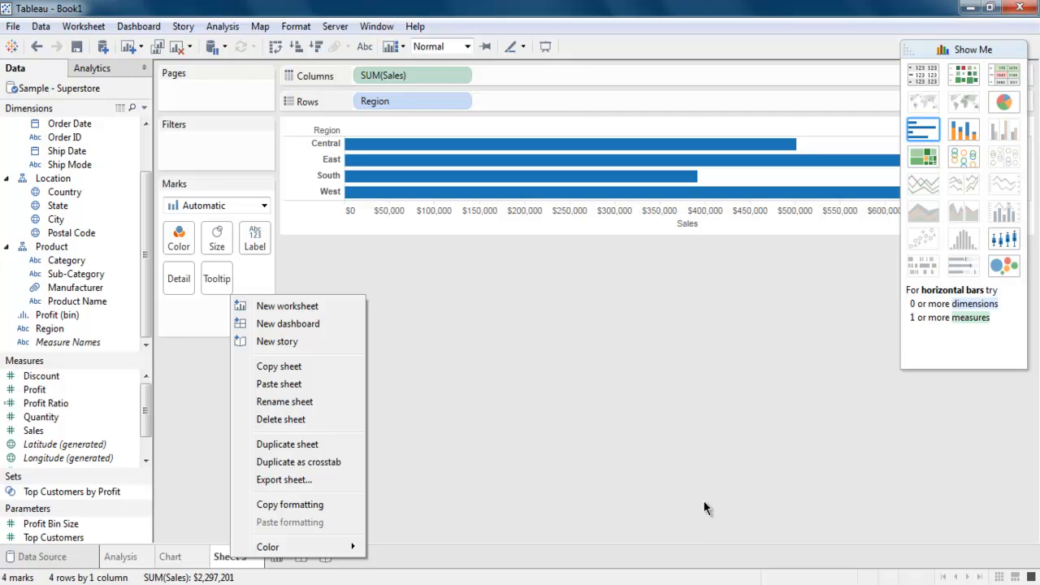
{"action": "mouse_move", "coordinate": [426, 529]}
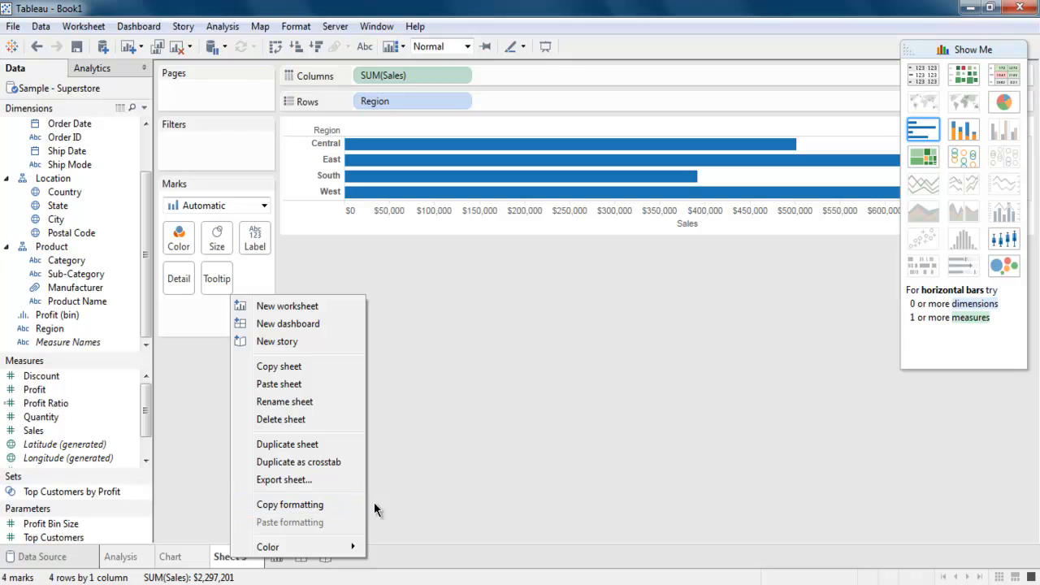
{"action": "mouse_move", "coordinate": [443, 503]}
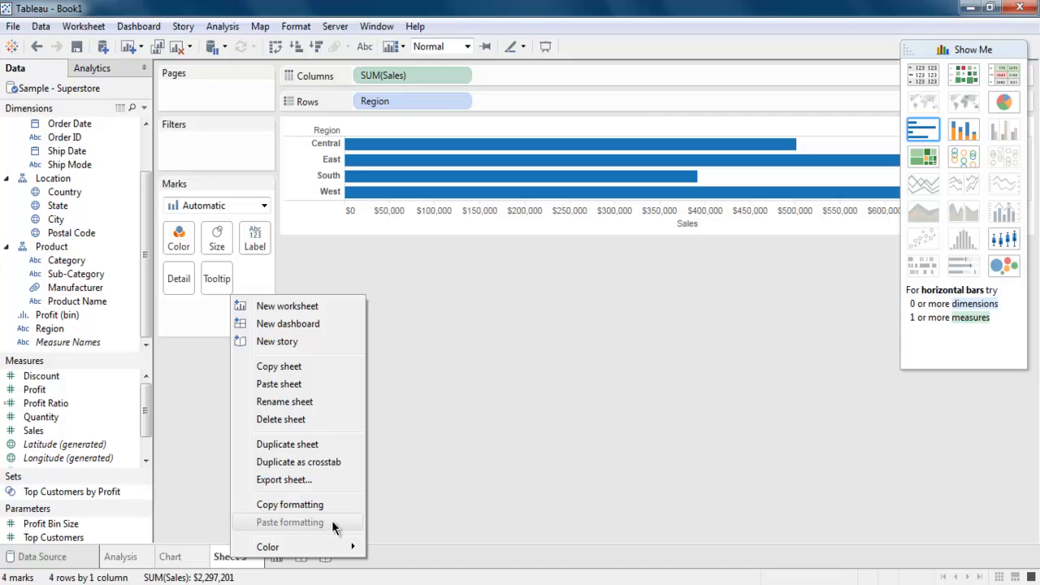
{"action": "mouse_move", "coordinate": [334, 529]}
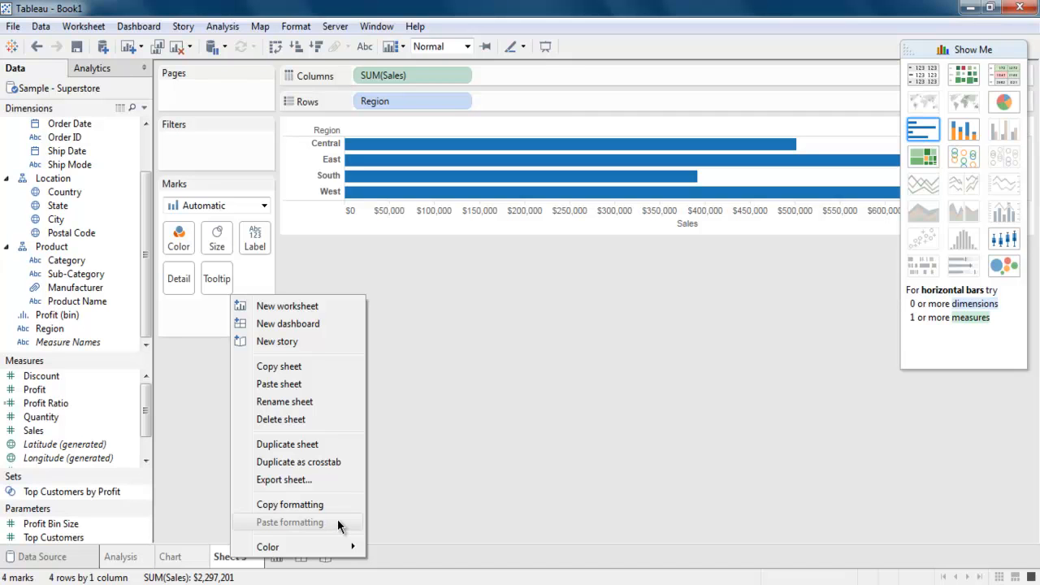
{"action": "mouse_move", "coordinate": [422, 533]}
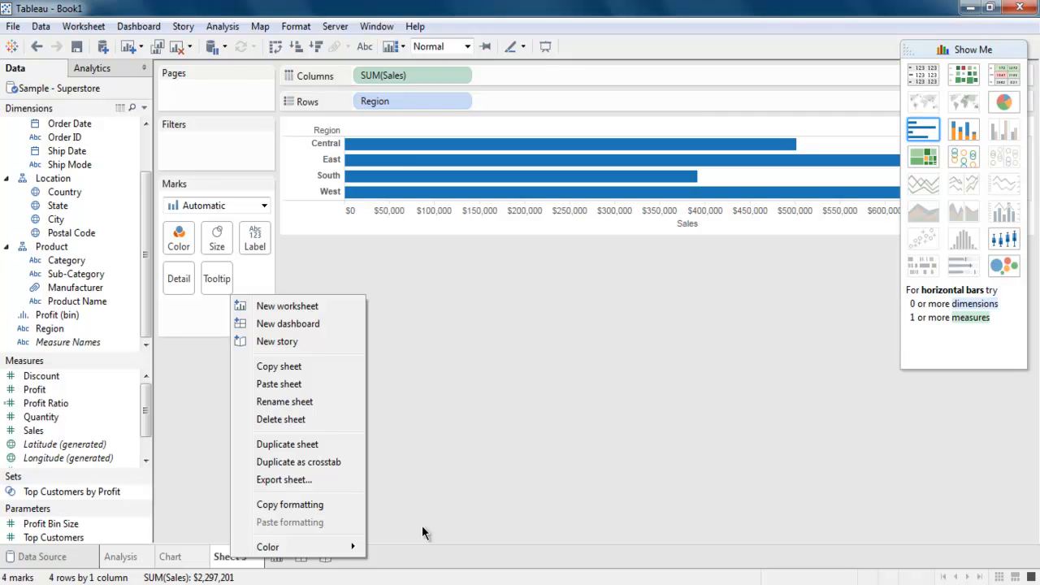
{"action": "mouse_move", "coordinate": [158, 560]}
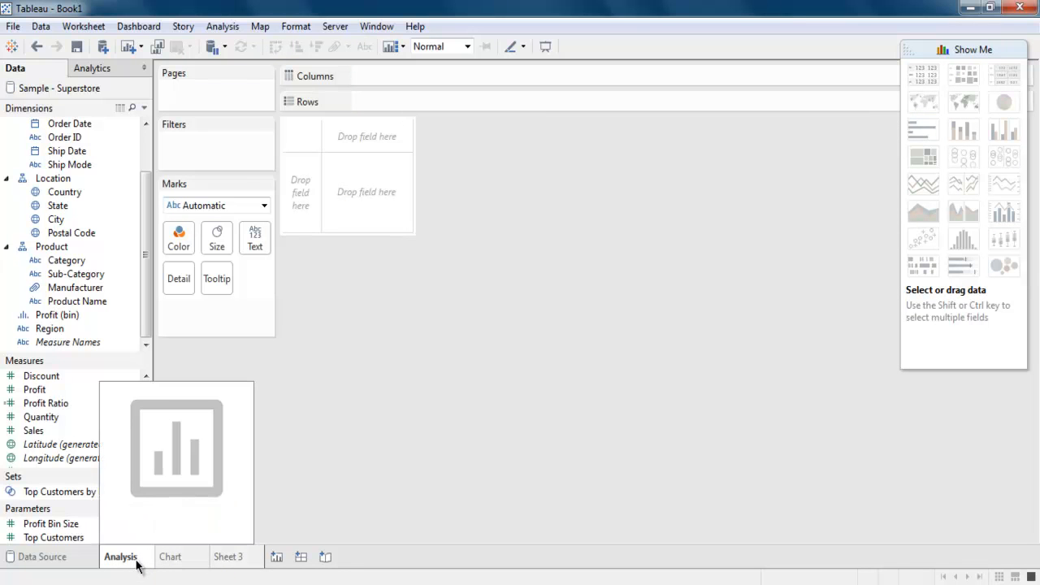
Step: Tint the Analysis tab green, Chart red and Sheet 3 brown, ending on Chart
{"action": "right_click", "coordinate": [120, 557]}
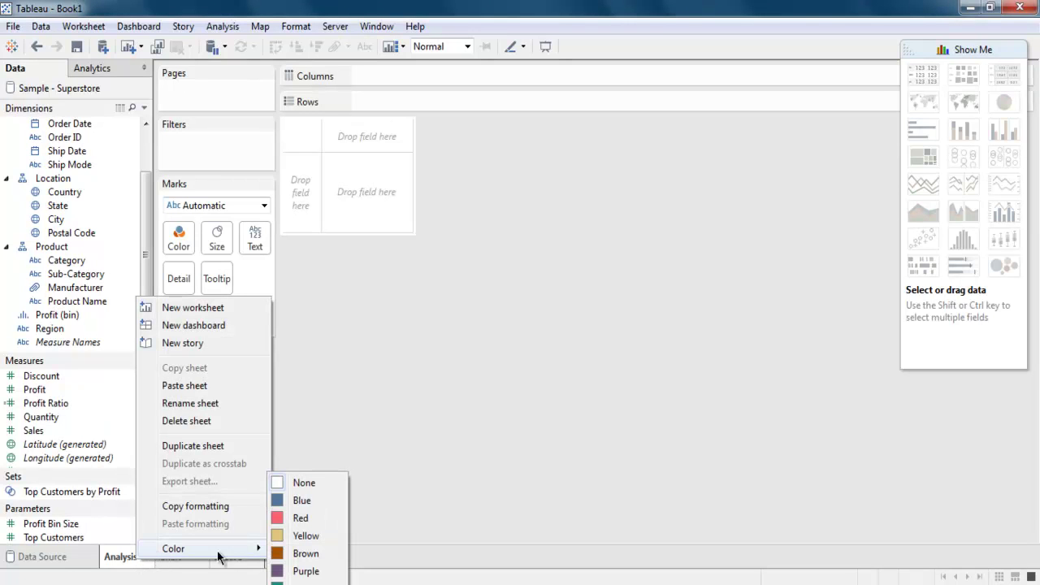
{"action": "mouse_move", "coordinate": [300, 518]}
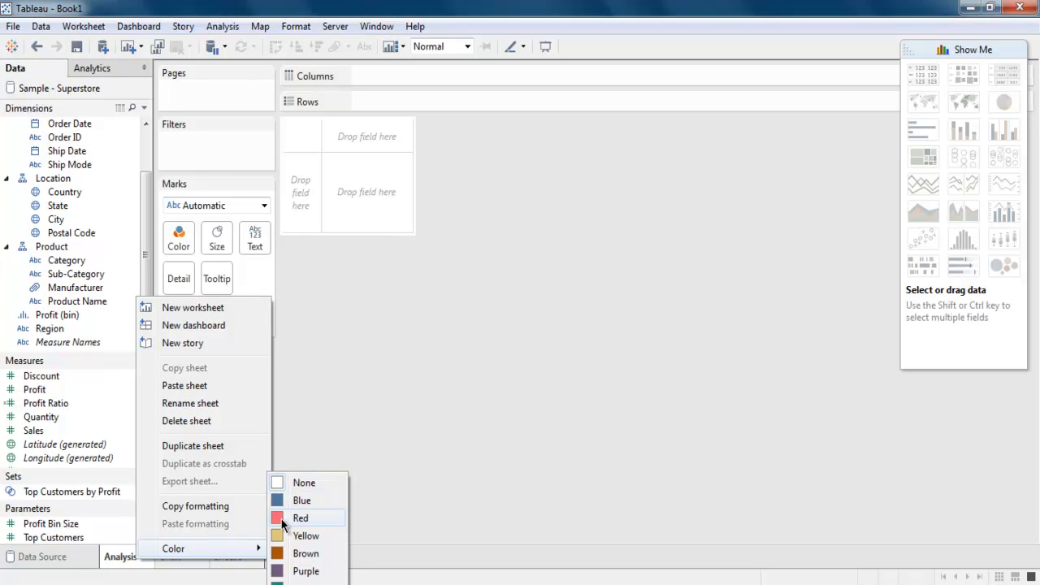
{"action": "mouse_move", "coordinate": [284, 535]}
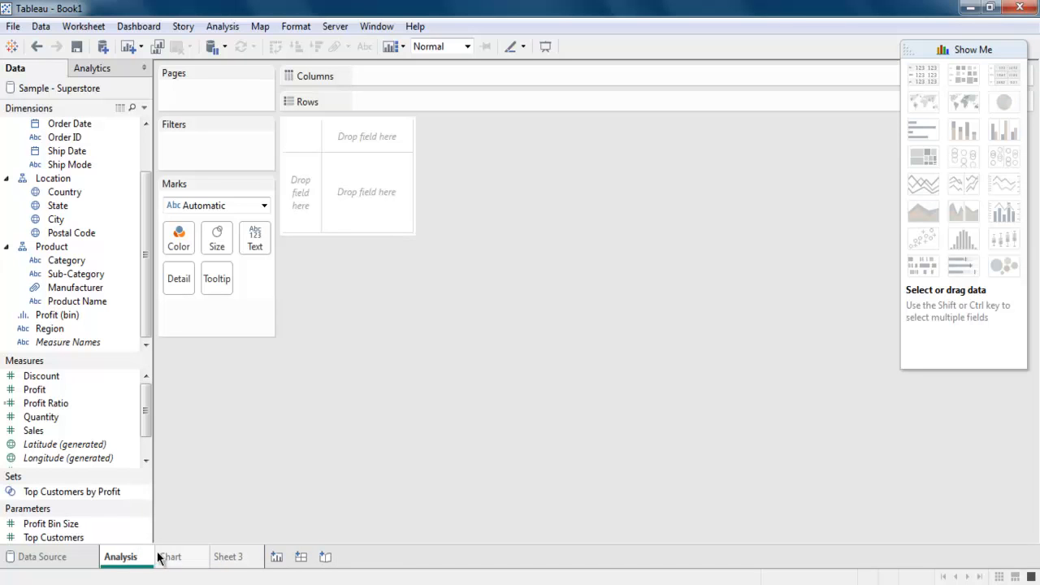
{"action": "right_click", "coordinate": [169, 556]}
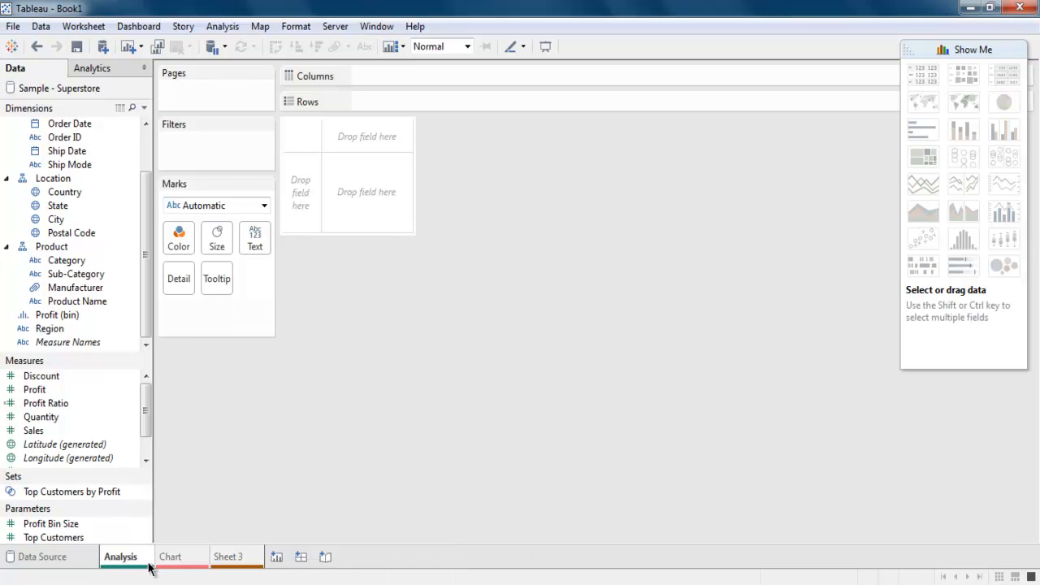
{"action": "left_click", "coordinate": [171, 555]}
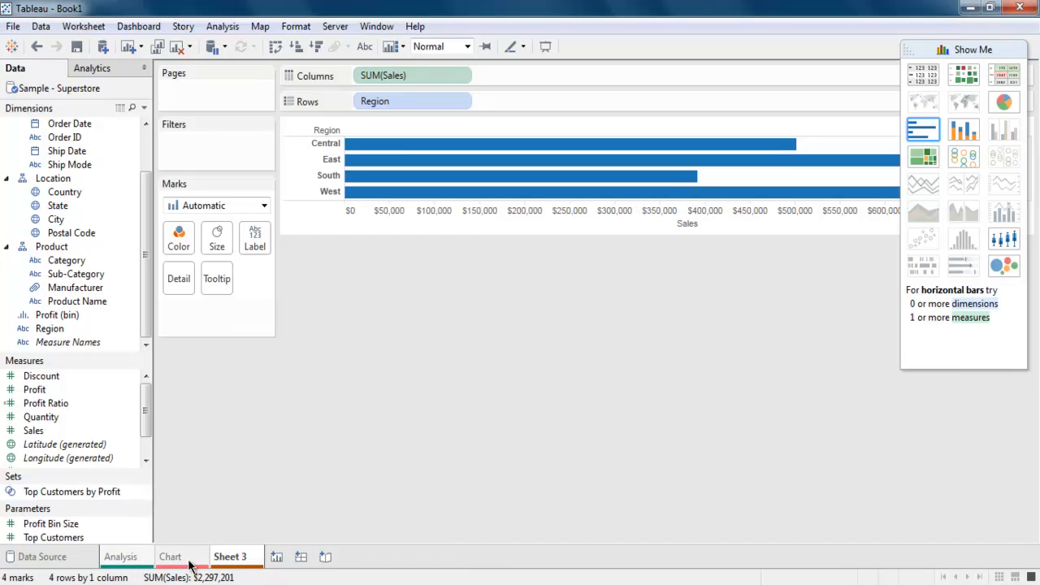
{"action": "mouse_move", "coordinate": [235, 561]}
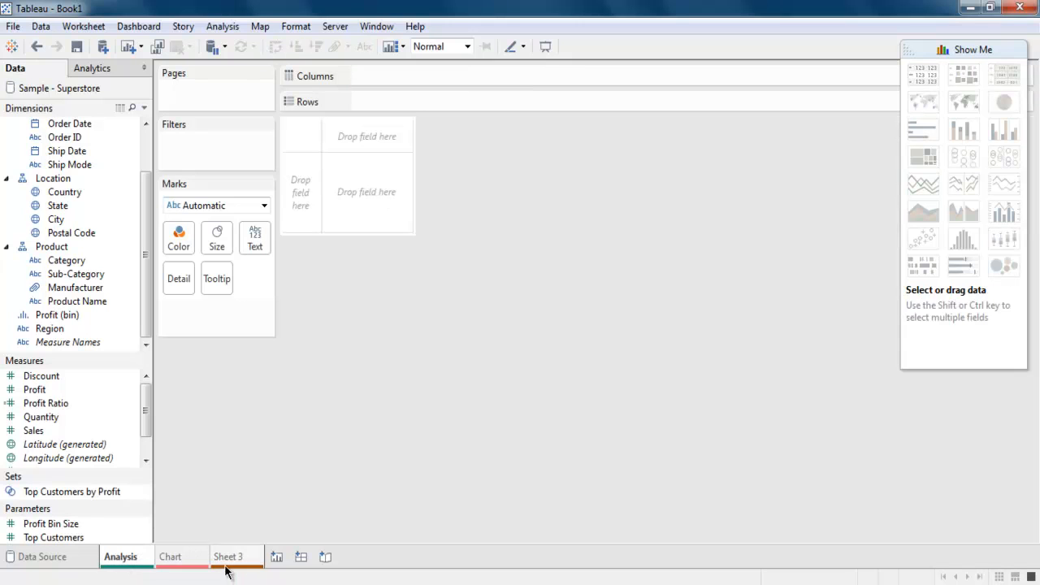
{"action": "left_click", "coordinate": [169, 556]}
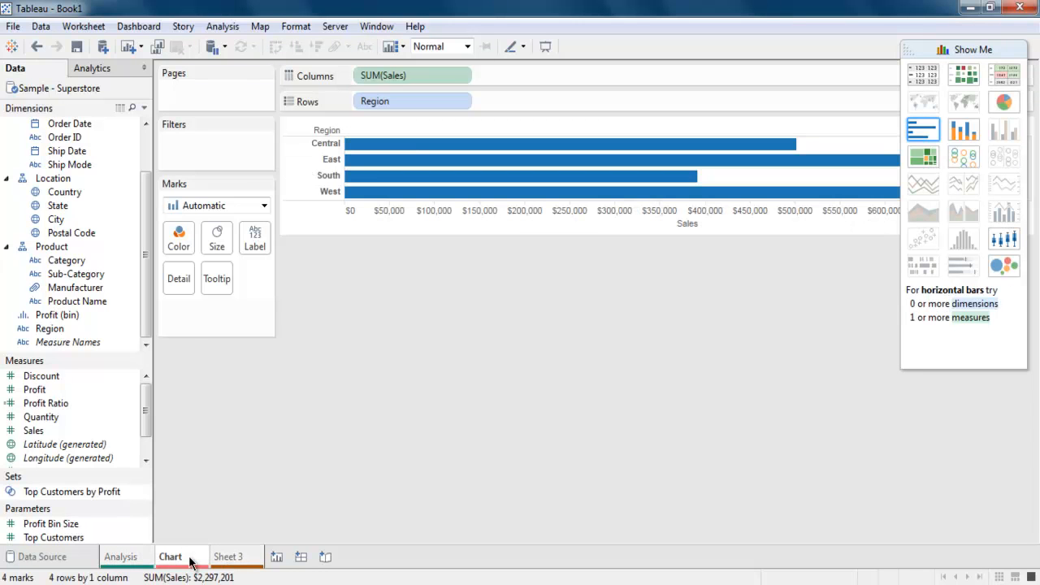
{"action": "right_click", "coordinate": [171, 556]}
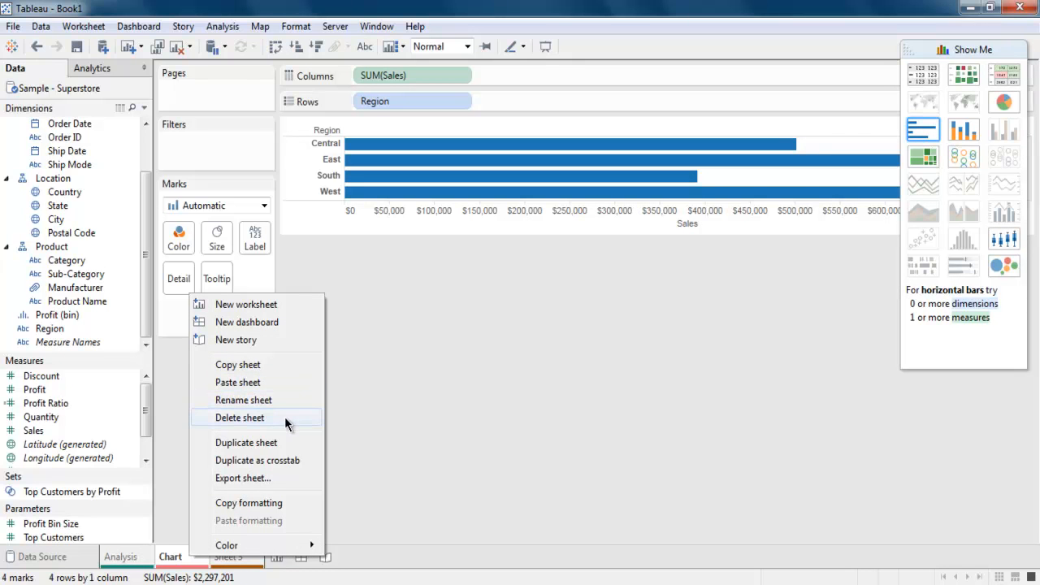
{"action": "mouse_move", "coordinate": [289, 502]}
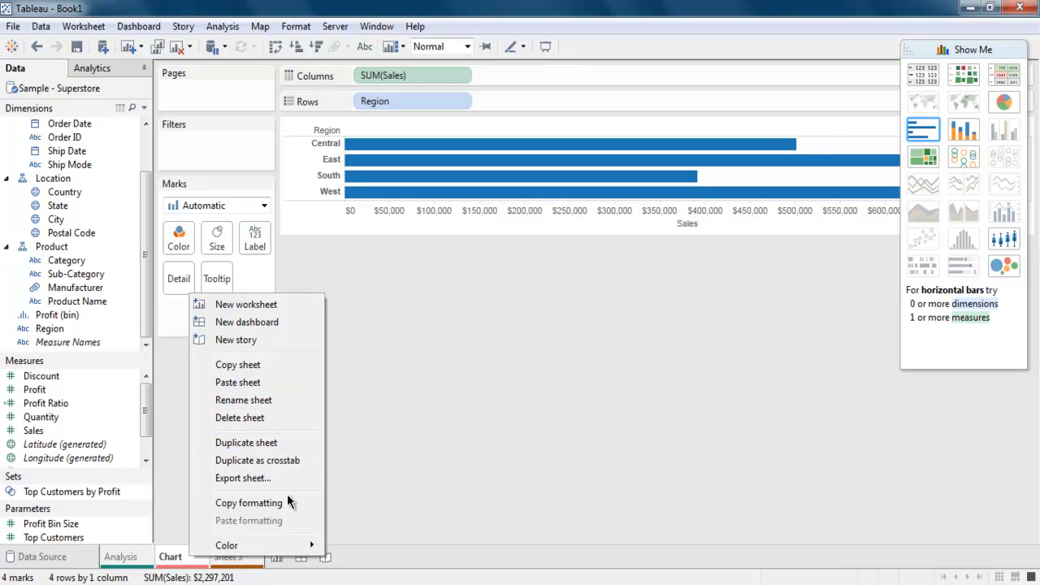
{"action": "left_click", "coordinate": [225, 545]}
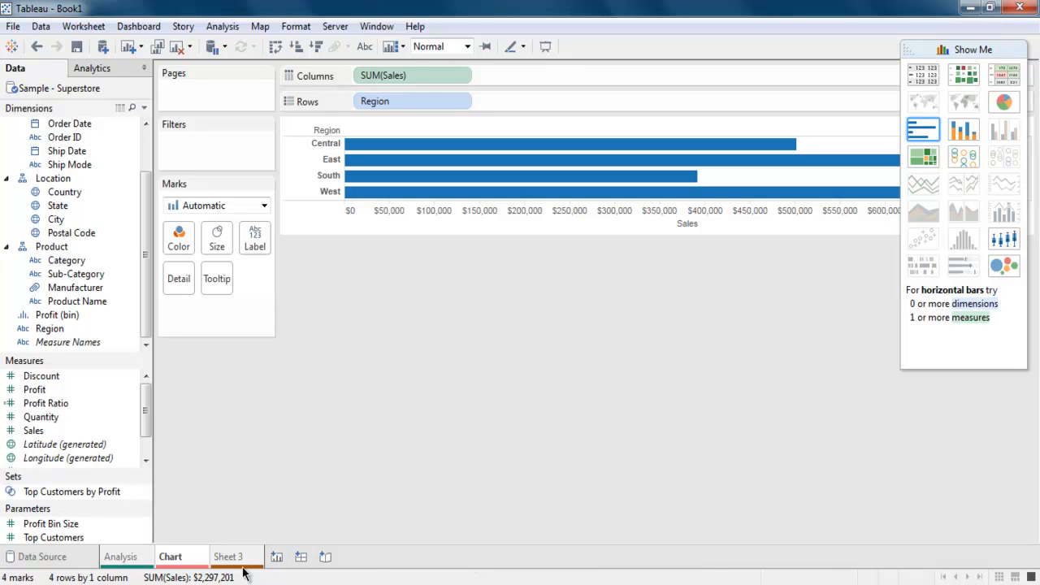
{"action": "mouse_move", "coordinate": [277, 578]}
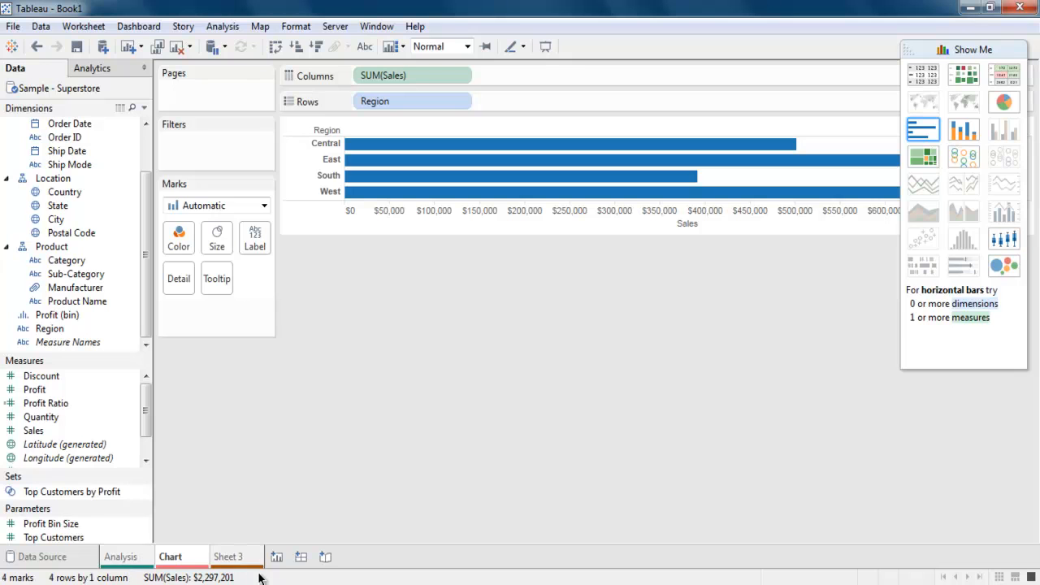
{"action": "mouse_move", "coordinate": [122, 563]}
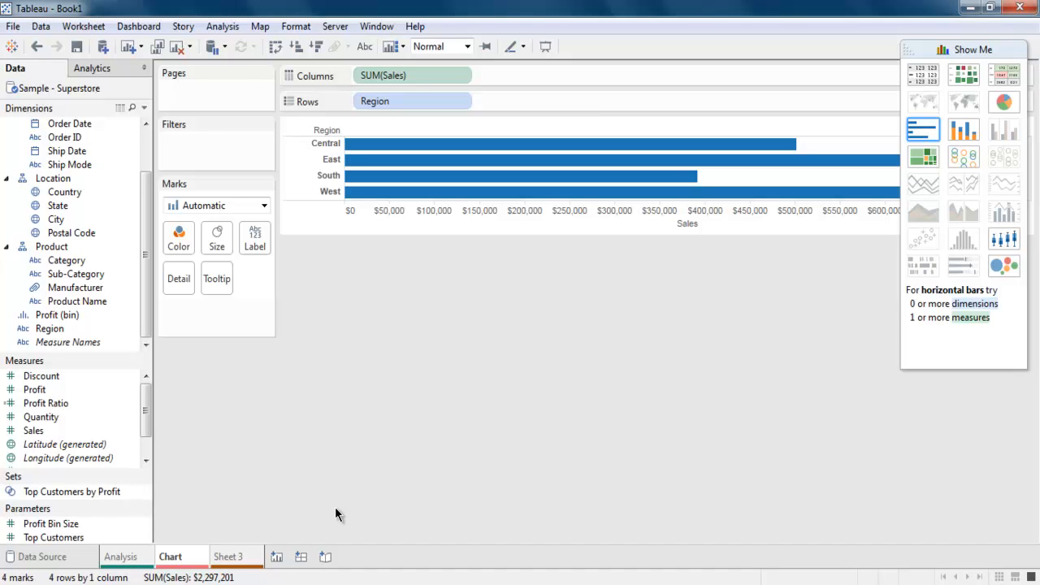
{"action": "mouse_move", "coordinate": [297, 528]}
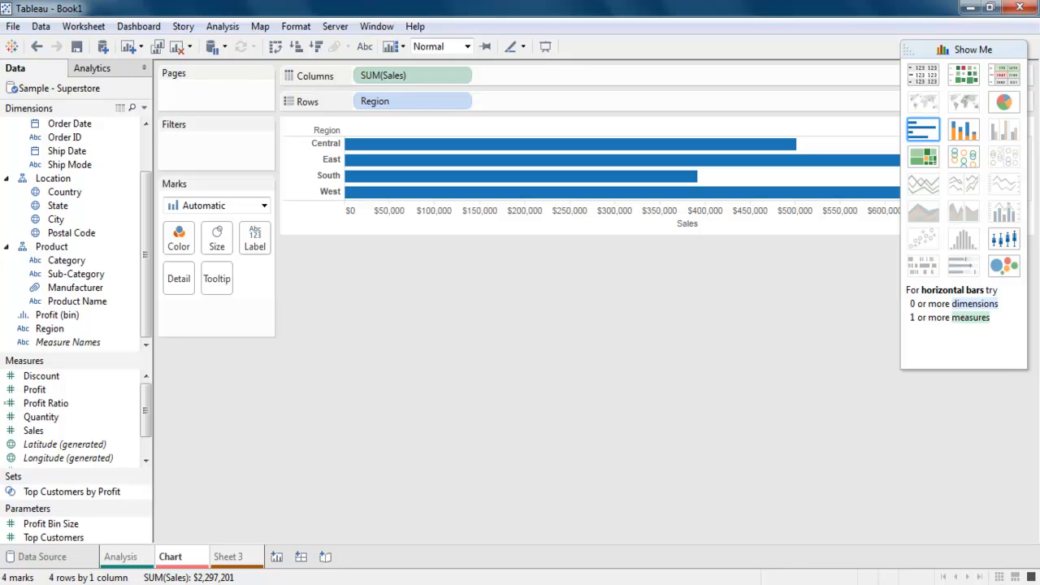
{"action": "mouse_move", "coordinate": [438, 482]}
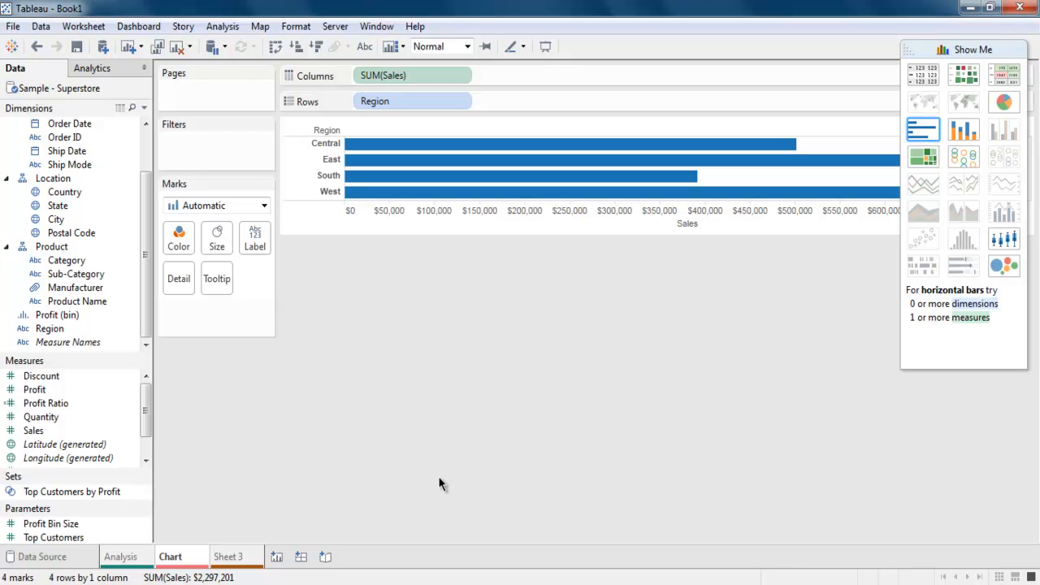